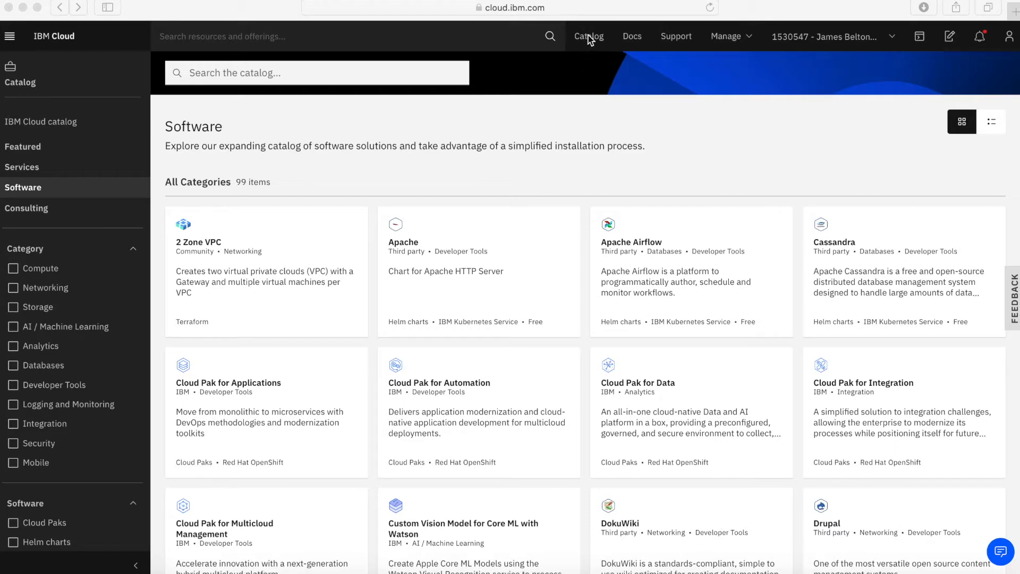
mouse_move(529, 172)
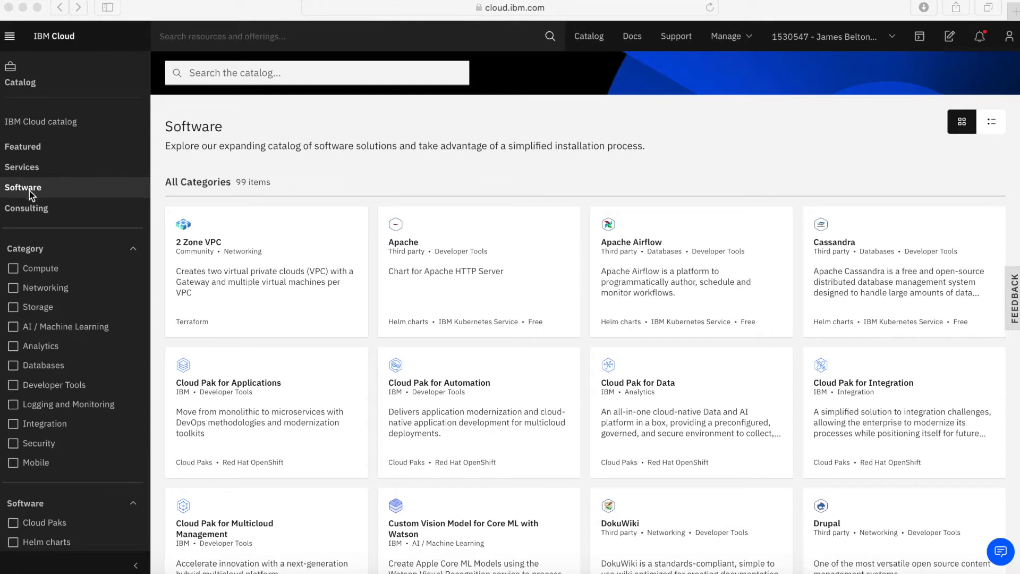
mouse_move(183, 190)
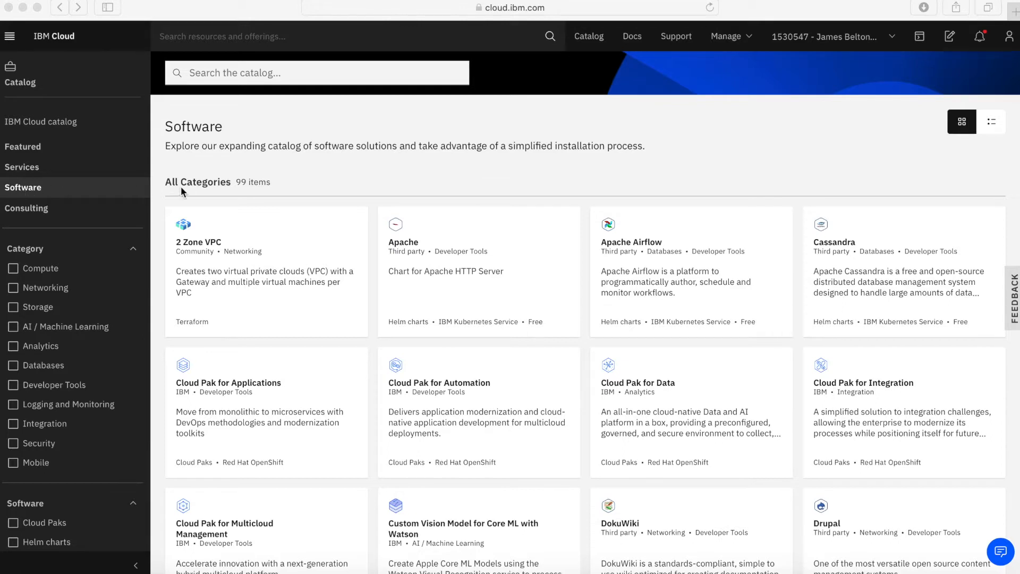
mouse_move(374, 349)
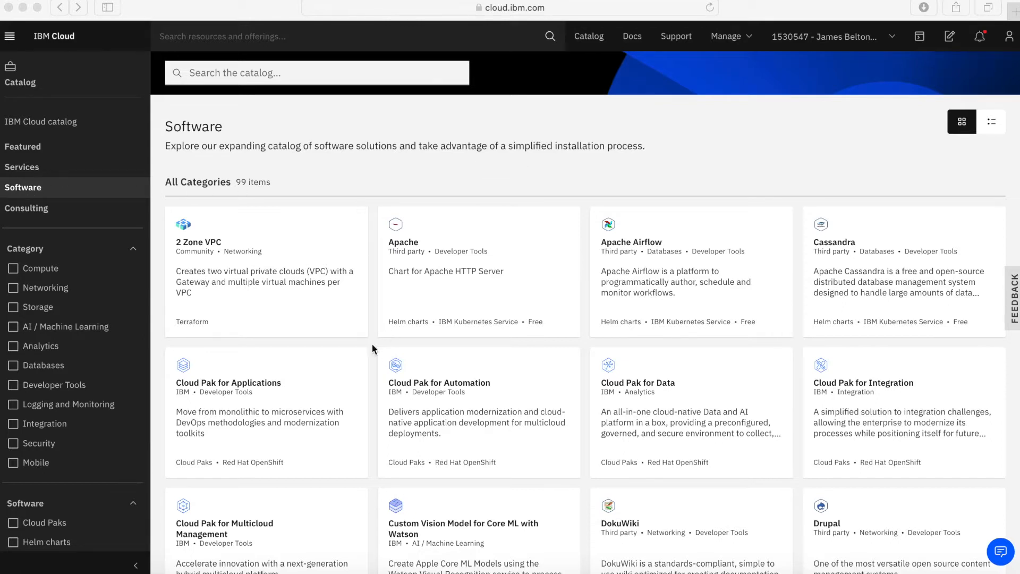
Filter the Software catalog to the IBM provider, leaving 23 offerings.
scroll(down, 3)
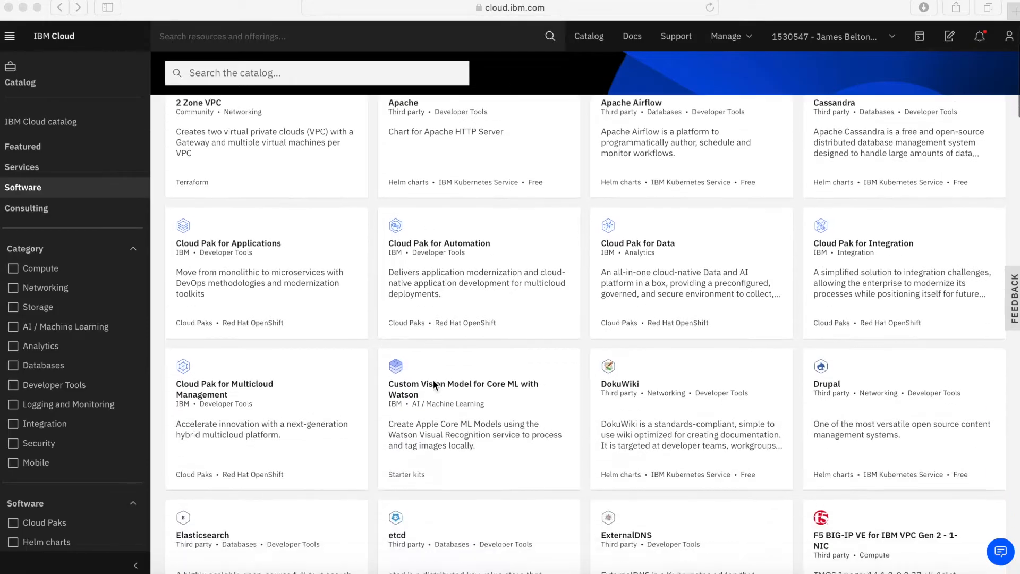
scroll(down, 3)
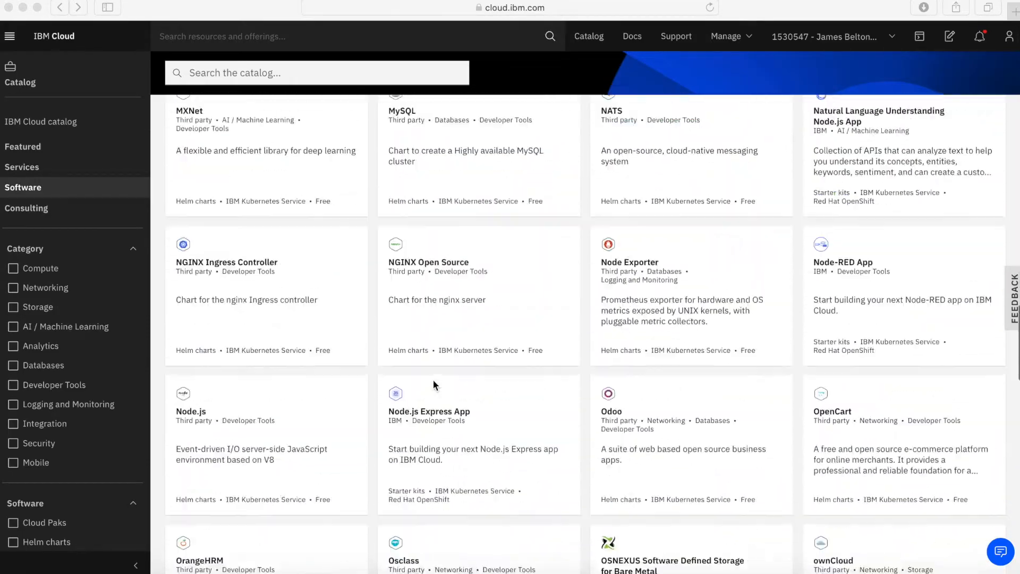
scroll(down, 3)
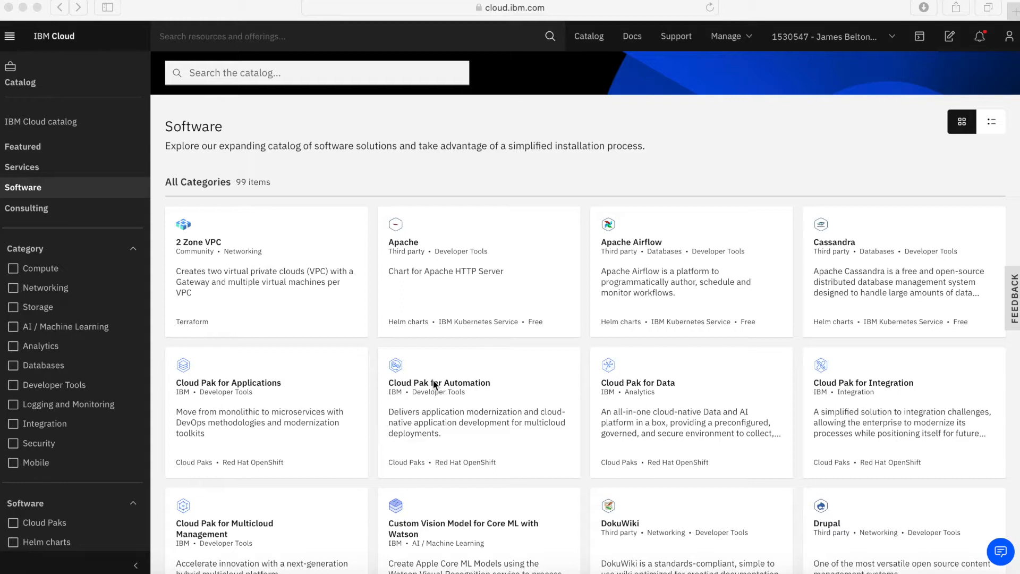
mouse_move(159, 417)
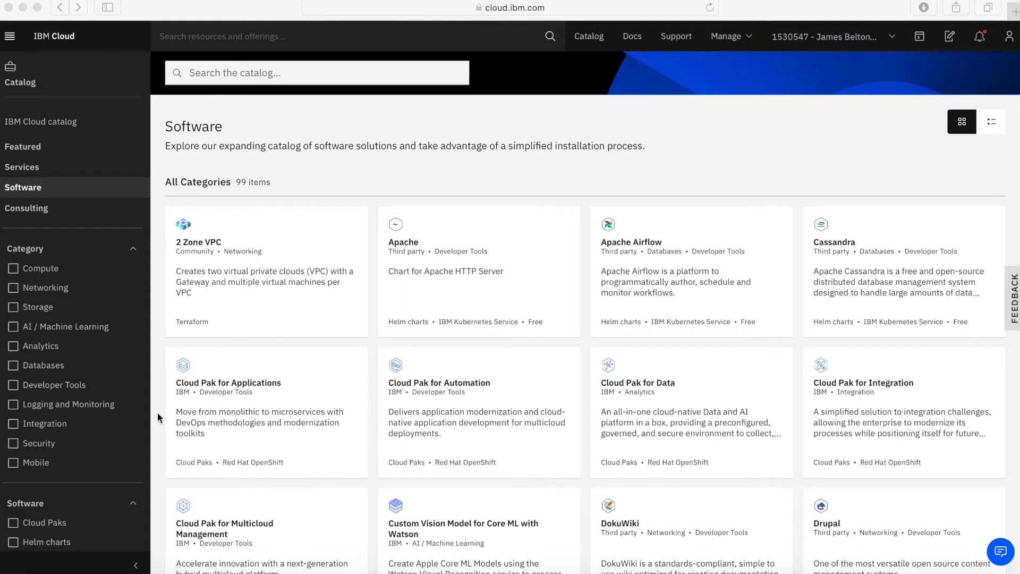
scroll(down, 3)
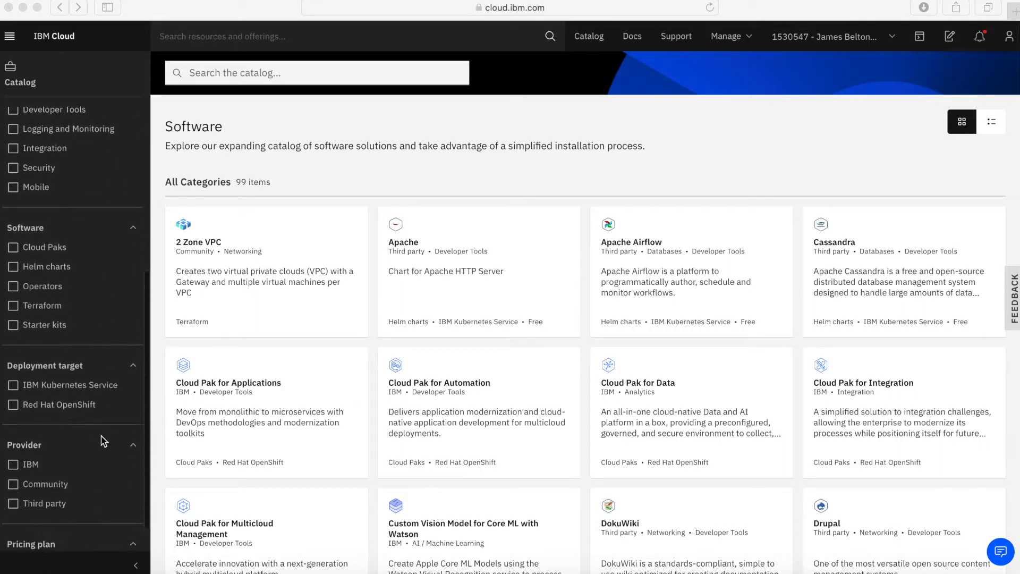
mouse_move(129, 459)
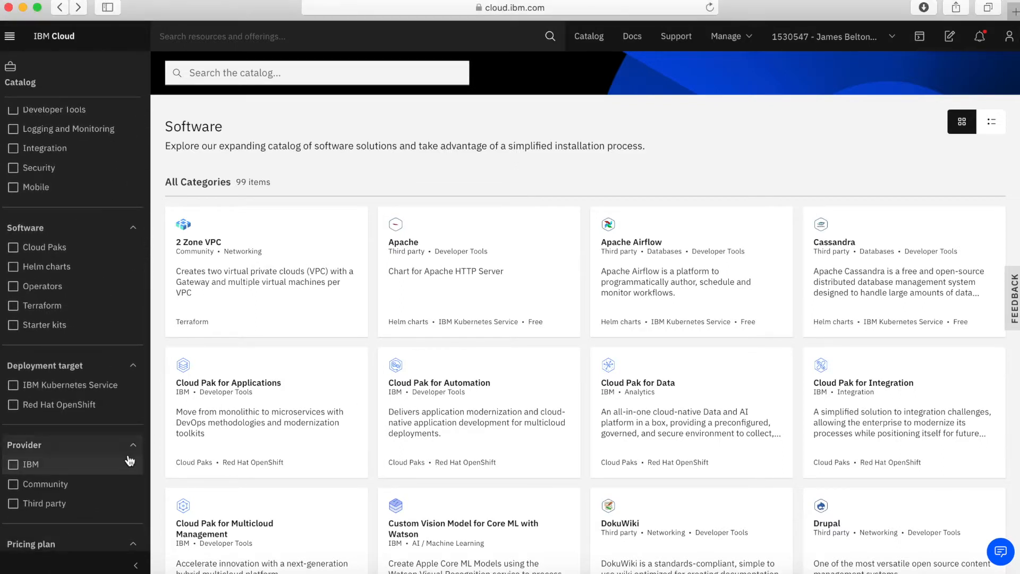
click(13, 464)
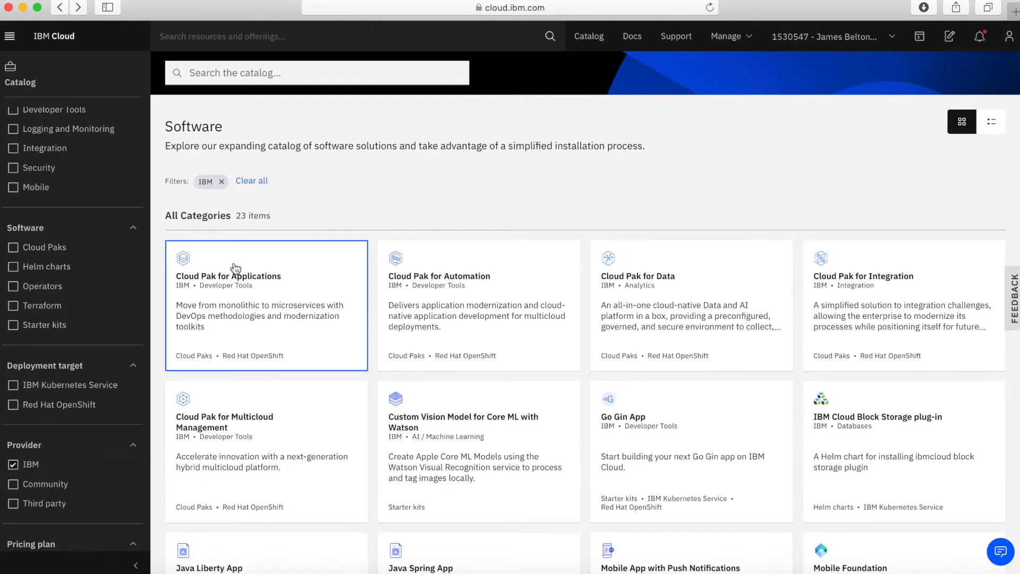
mouse_move(46, 365)
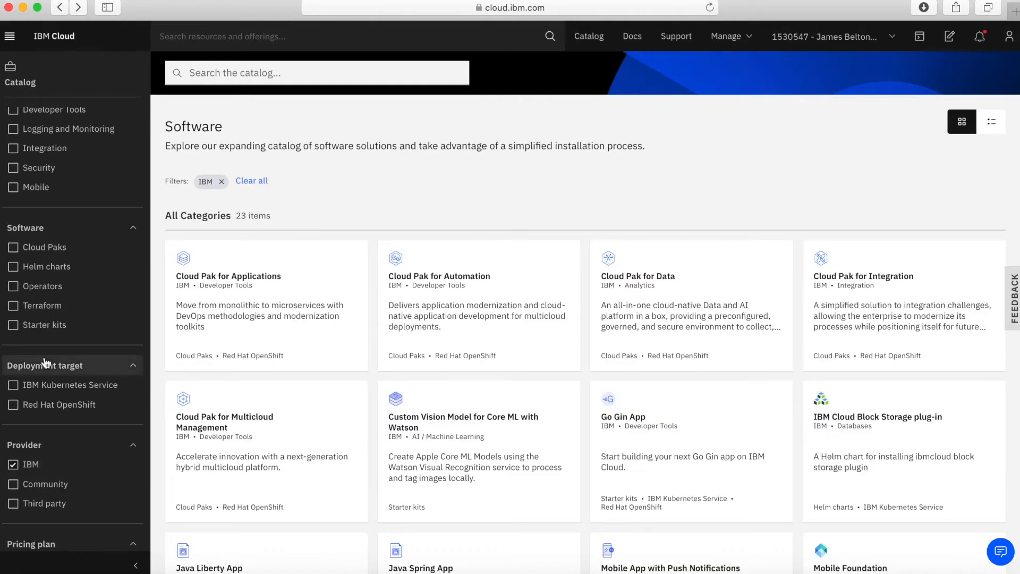
scroll(down, 3)
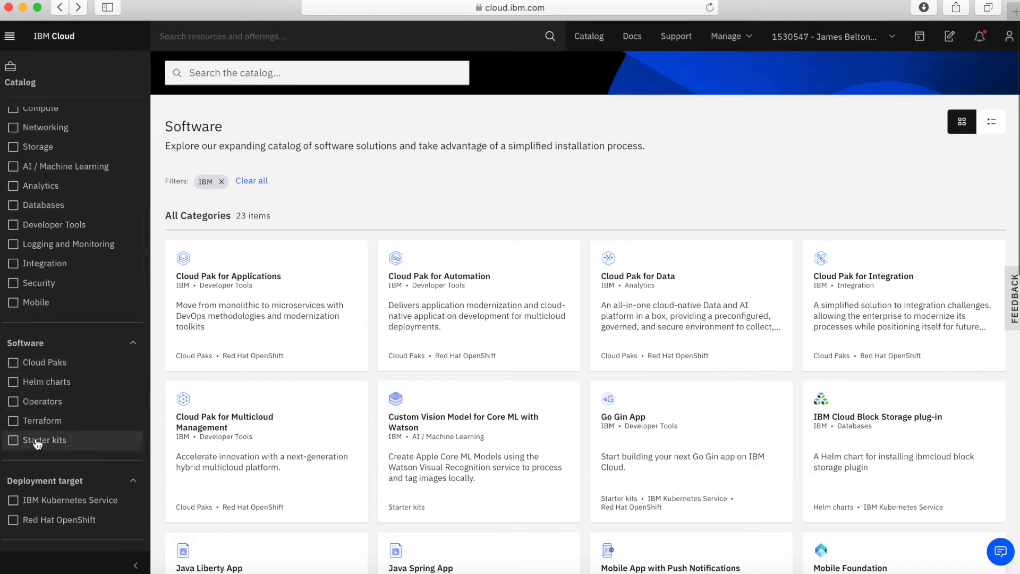
mouse_move(30, 343)
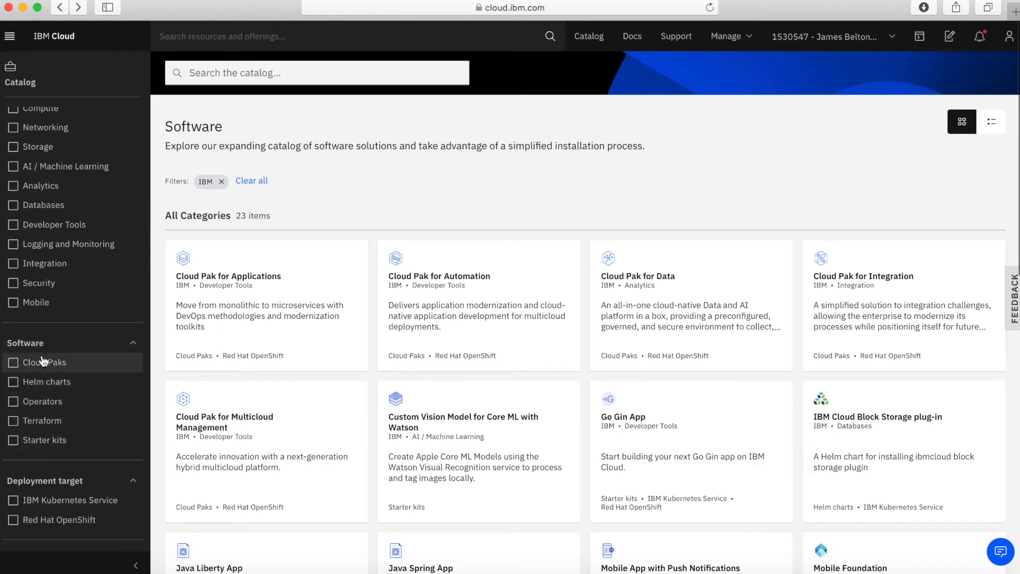
Try the Cloud Paks filter, then swap it for Helm charts, leaving only IBM Cloud Block Storage plug-in.
click(12, 362)
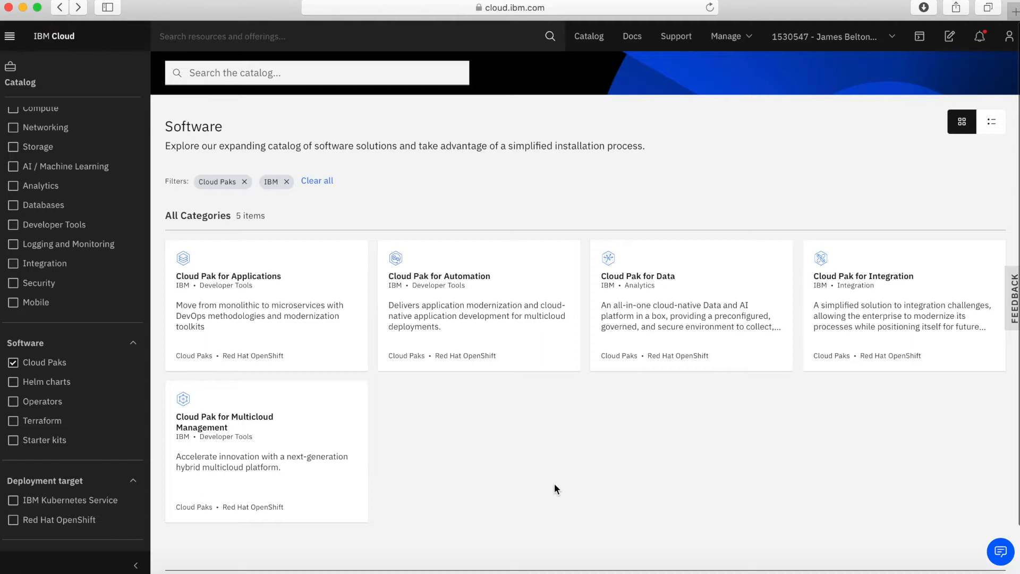
mouse_move(440, 432)
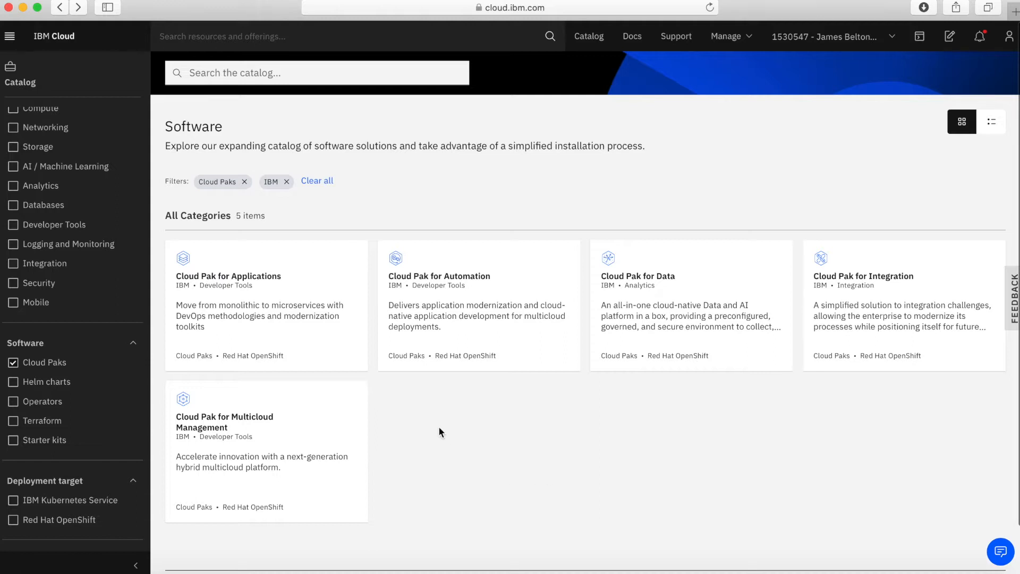
mouse_move(464, 434)
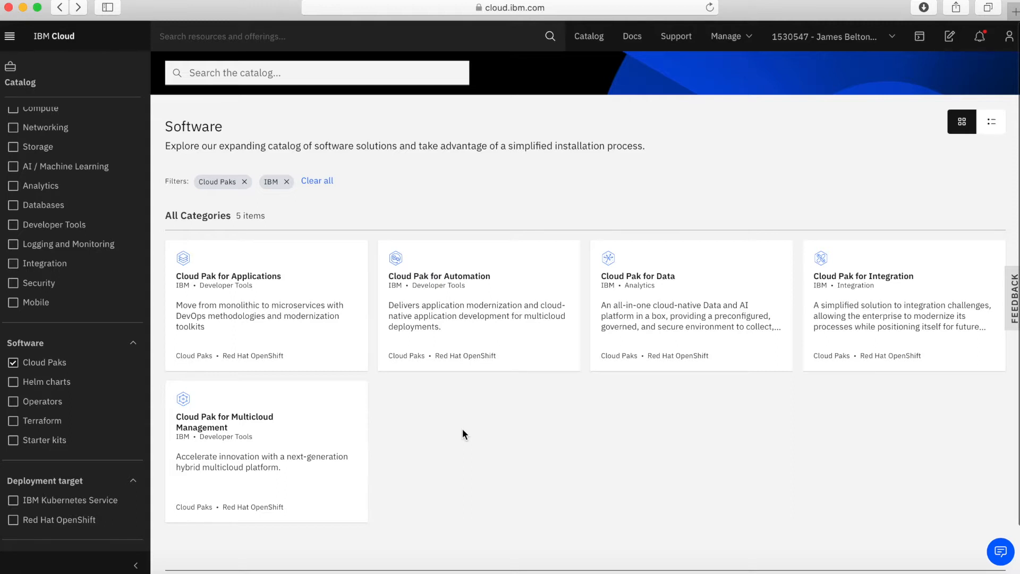
mouse_move(487, 464)
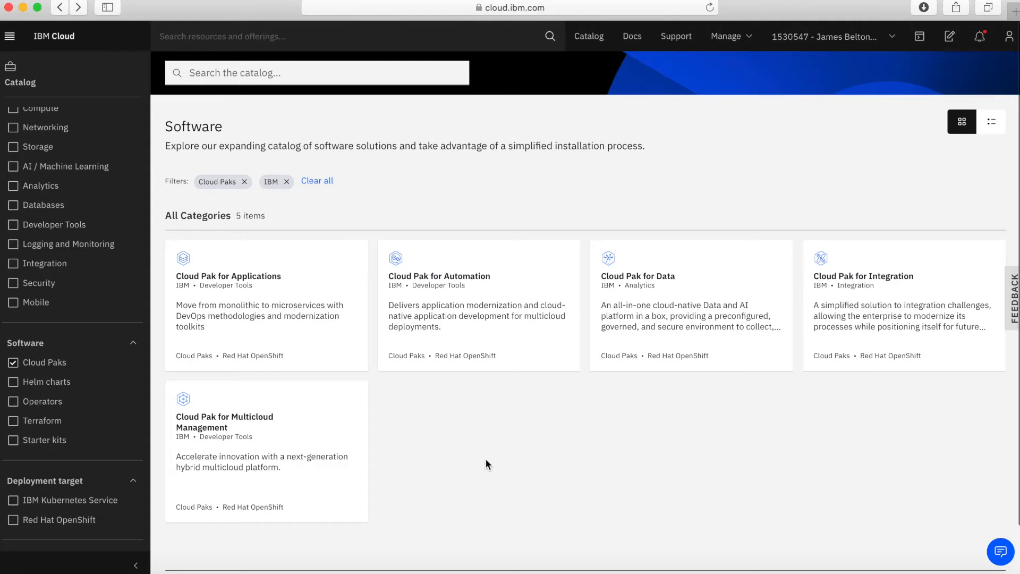
mouse_move(630, 371)
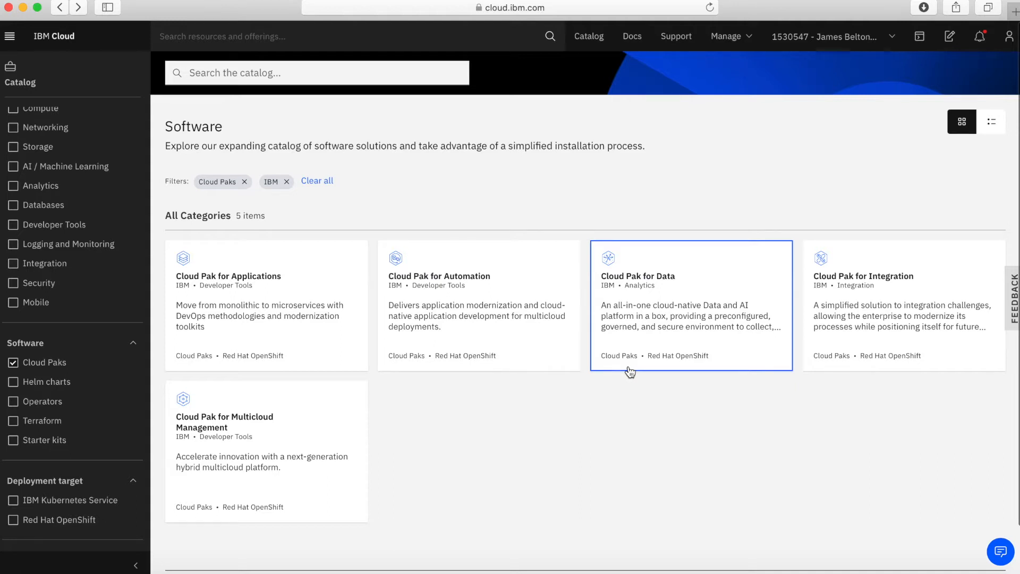
mouse_move(839, 500)
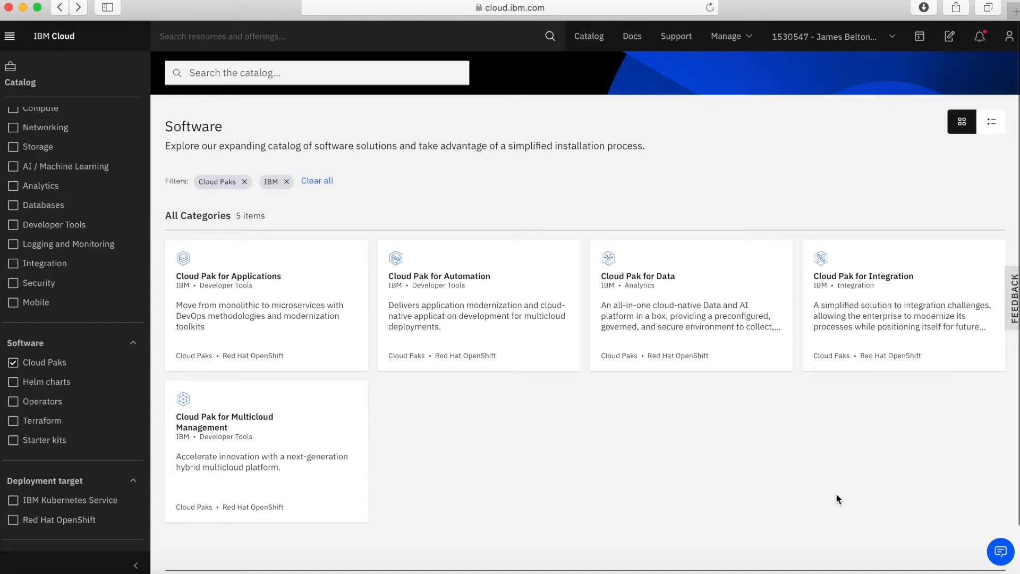
mouse_move(398, 494)
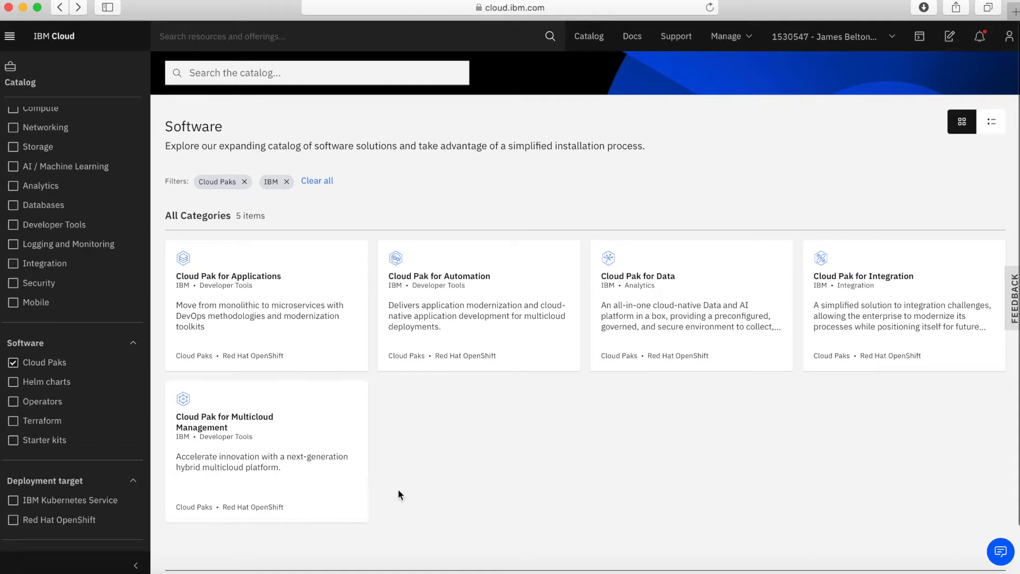
mouse_move(341, 507)
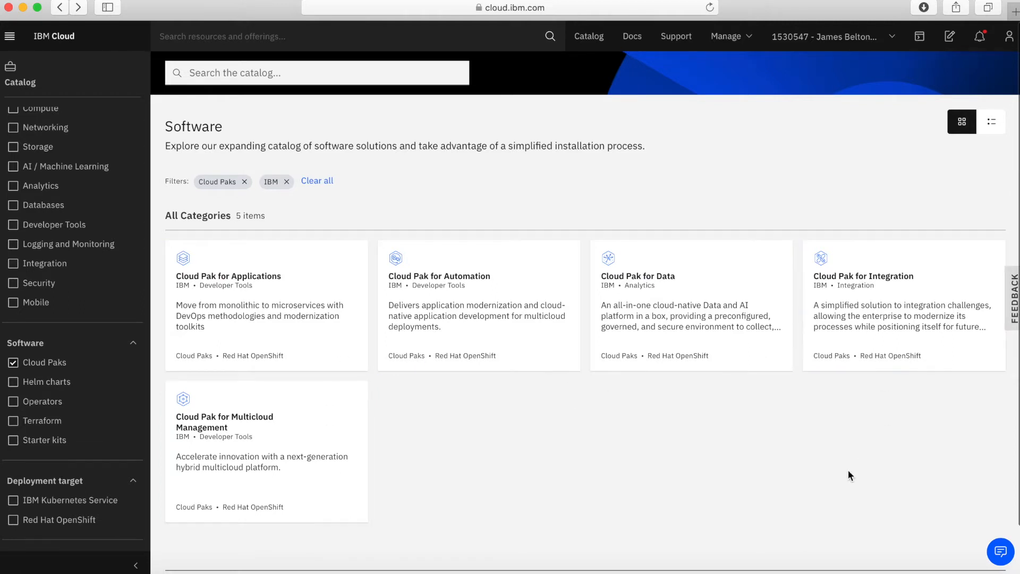
mouse_move(465, 500)
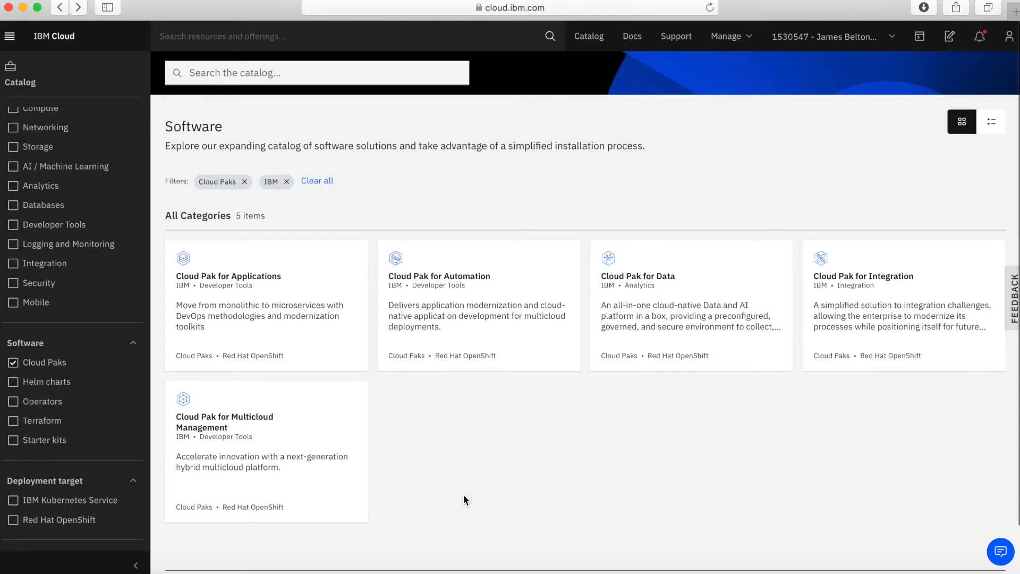
click(12, 362)
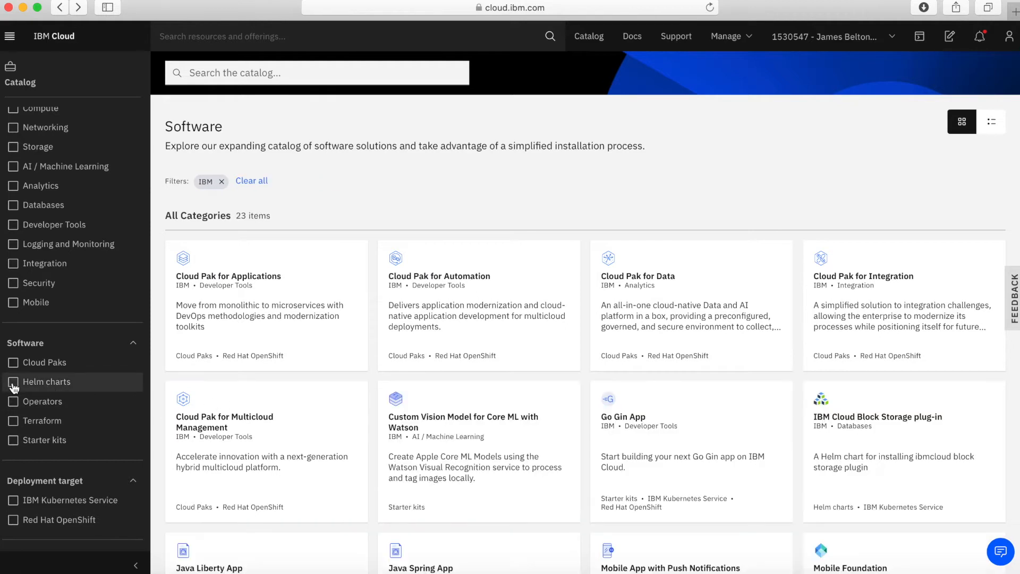
click(13, 381)
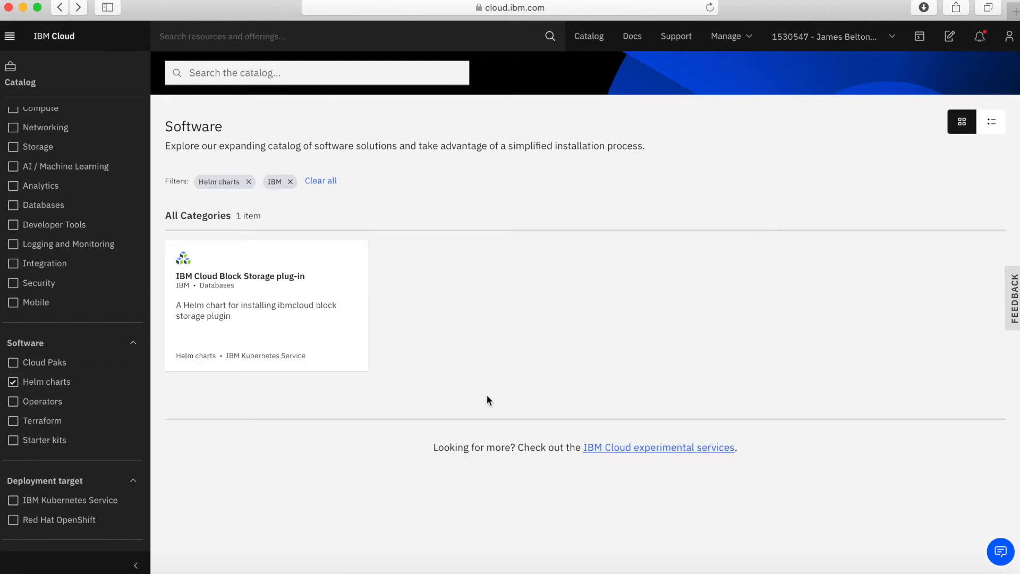
mouse_move(149, 511)
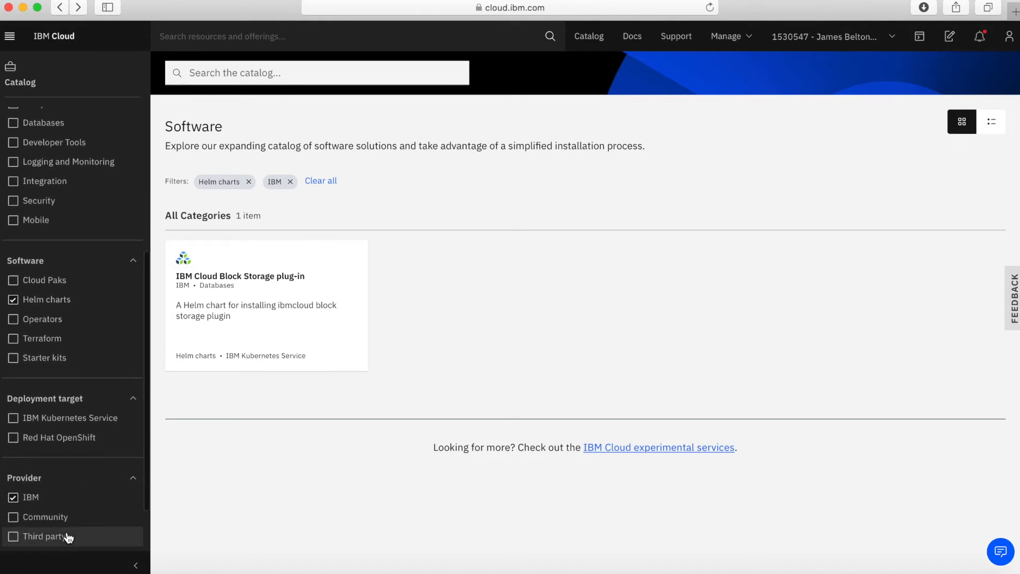
Add the Third party provider filter and browse the resulting 70 Helm charts.
click(13, 536)
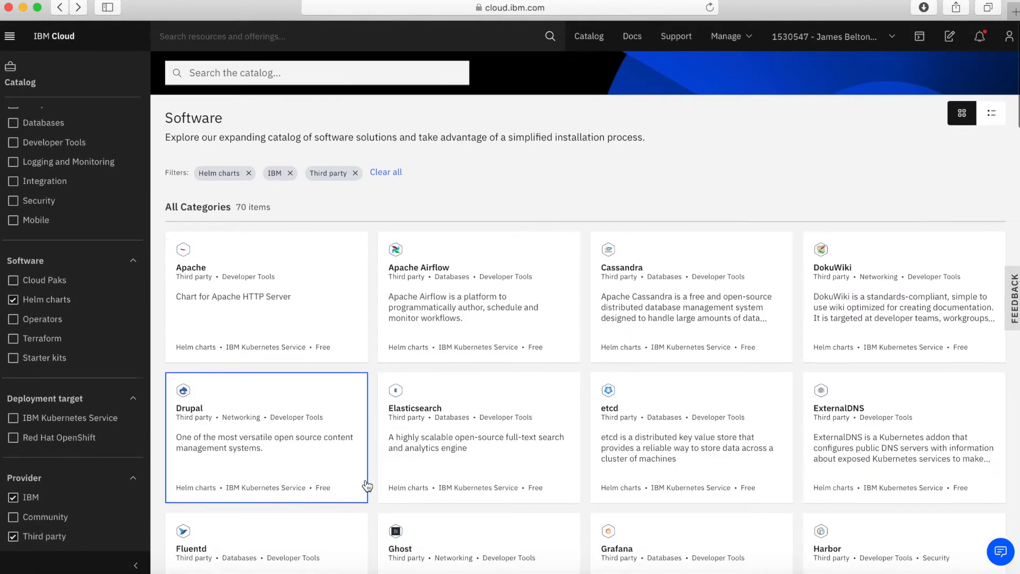
scroll(down, 3)
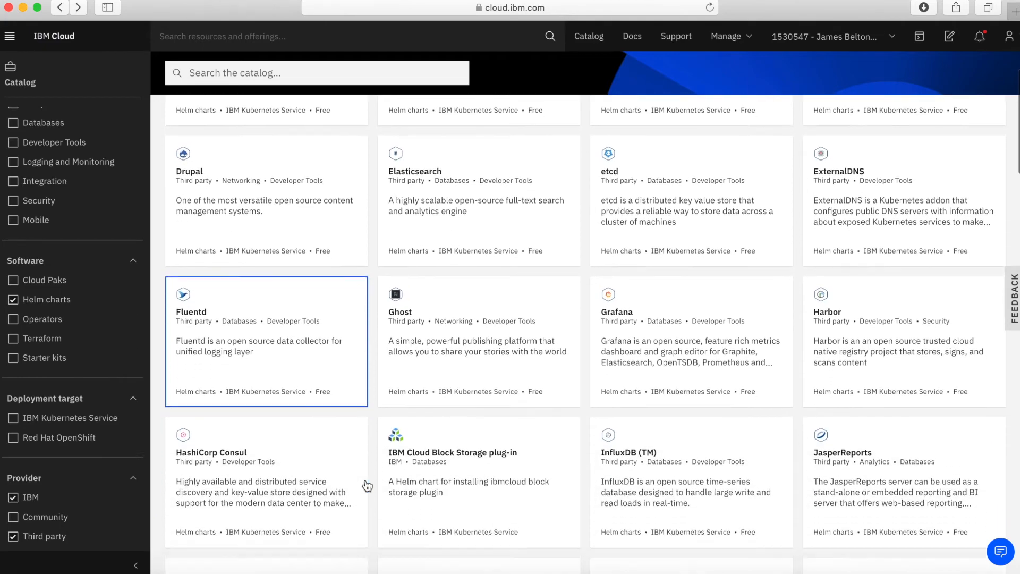
scroll(down, 3)
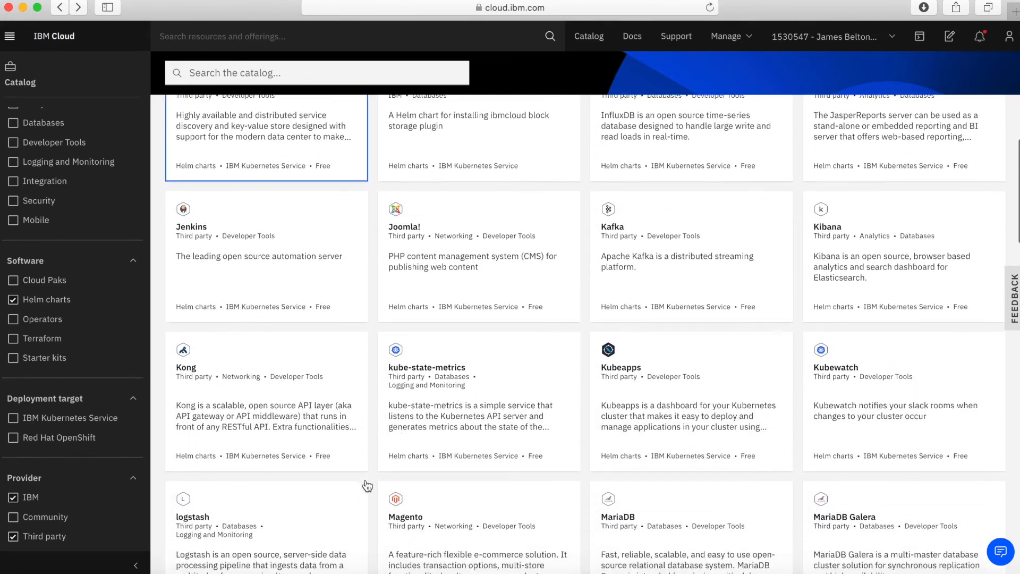
scroll(down, 3)
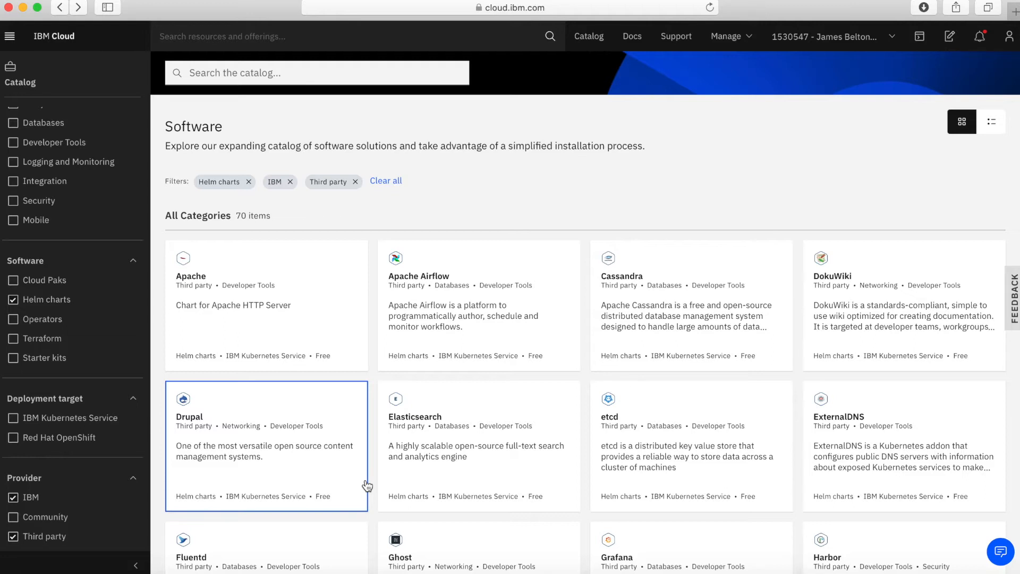
mouse_move(349, 497)
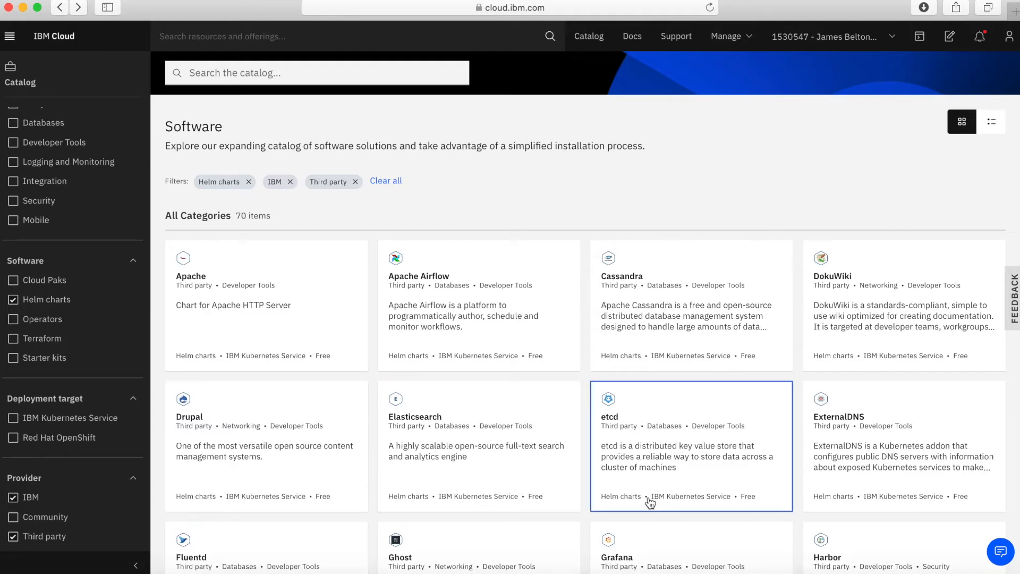
scroll(down, 3)
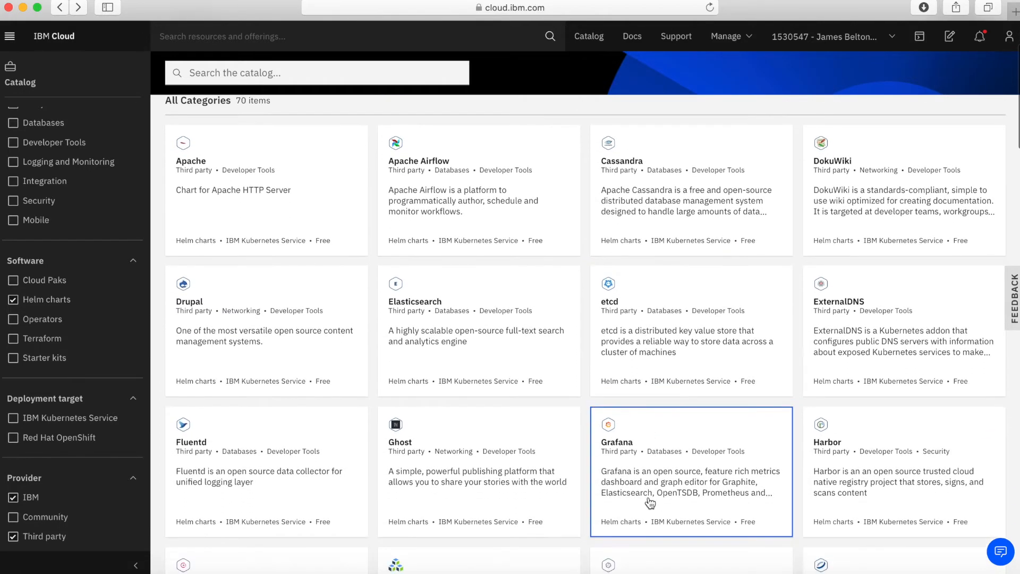
scroll(down, 3)
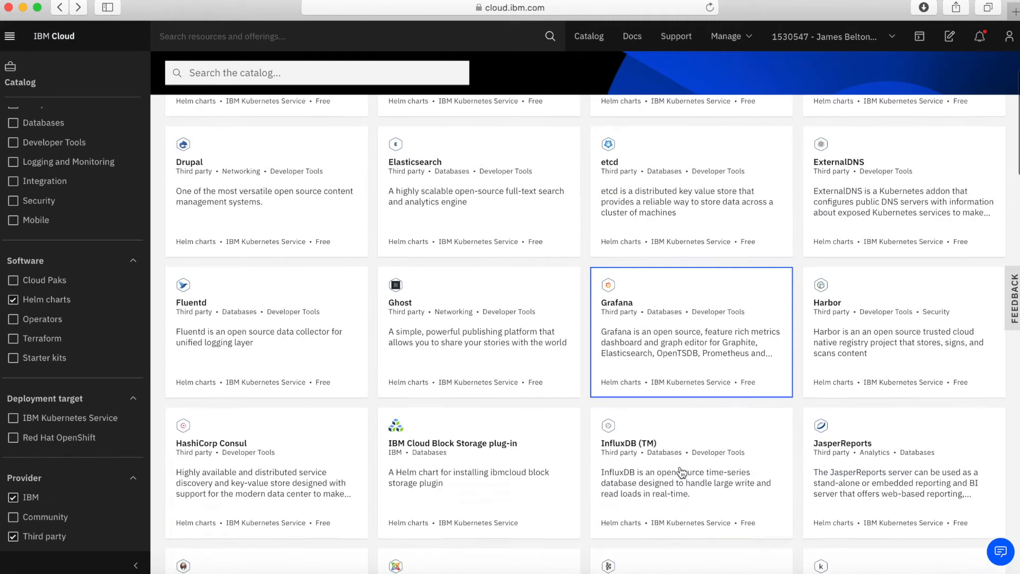
scroll(down, 3)
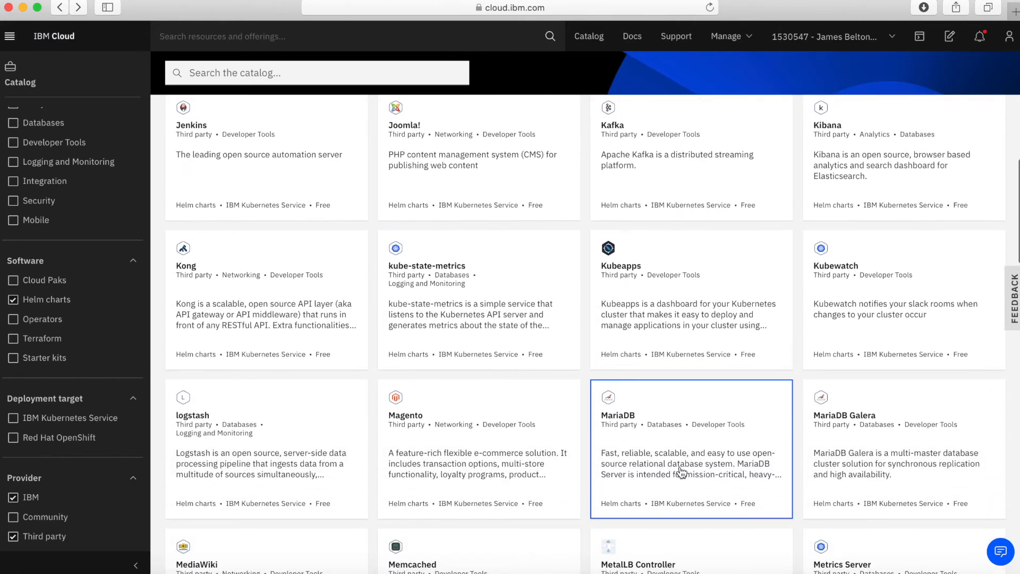
mouse_move(281, 440)
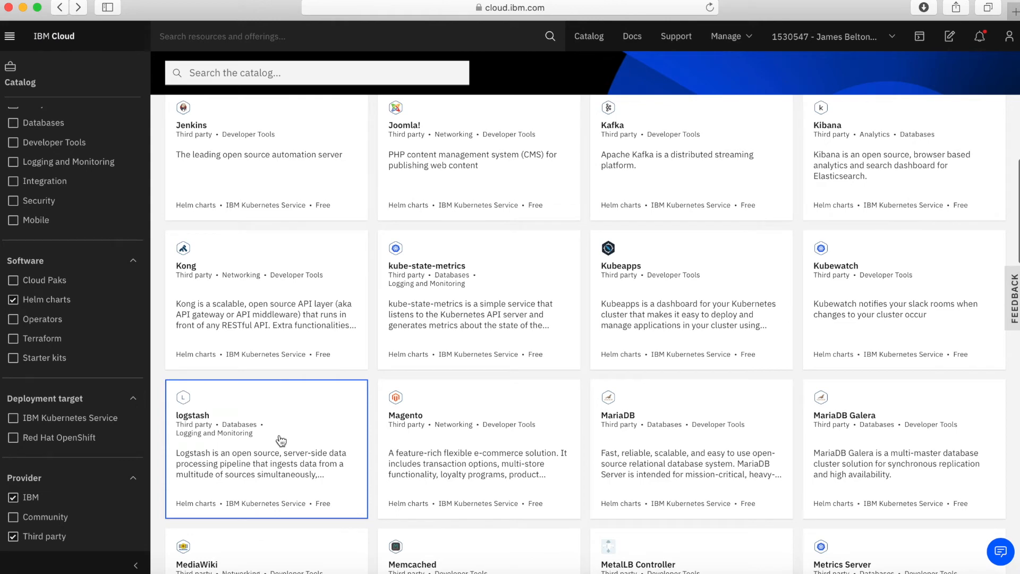
scroll(down, 3)
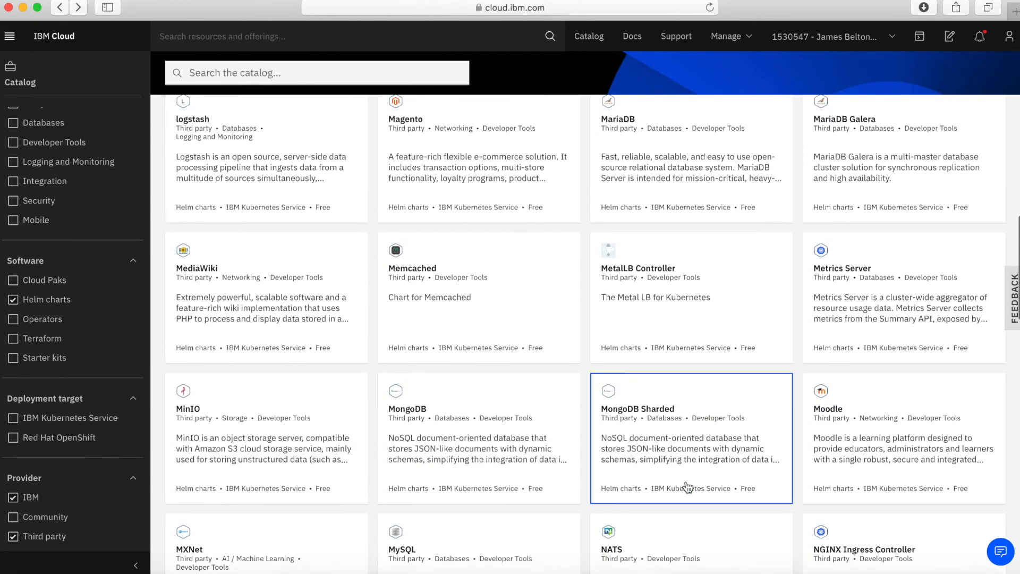
mouse_move(439, 419)
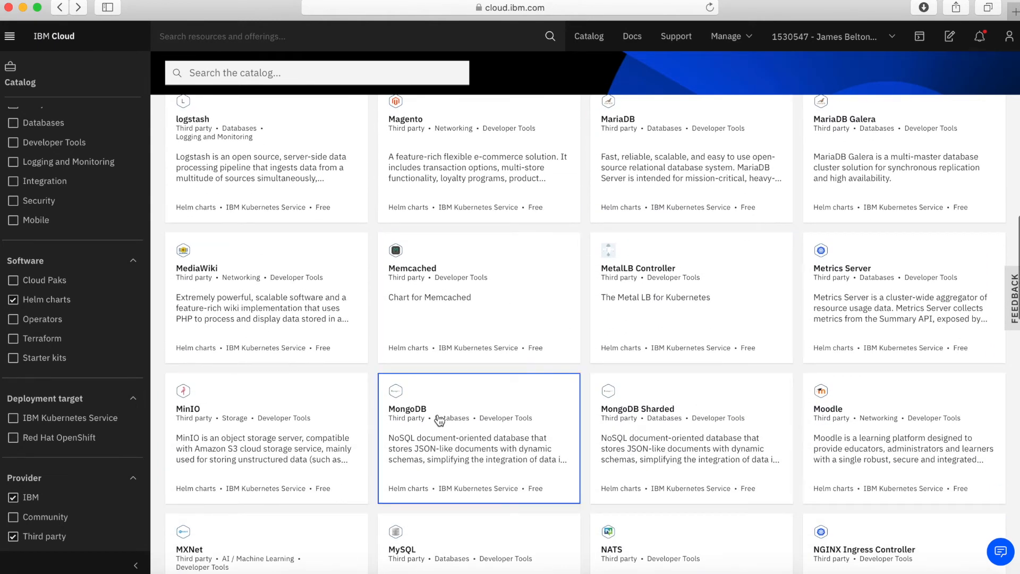
scroll(down, 3)
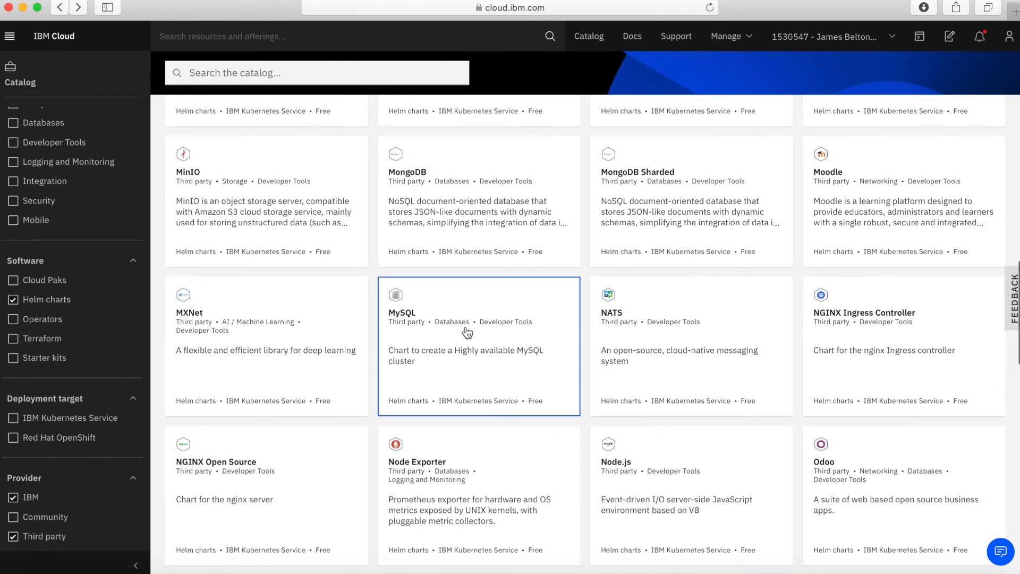
scroll(down, 3)
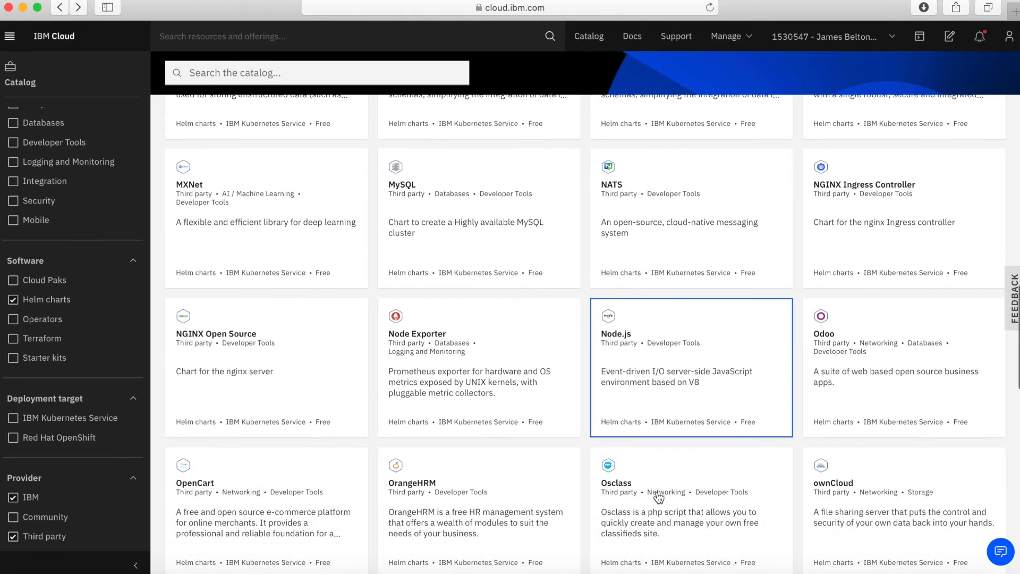
scroll(down, 3)
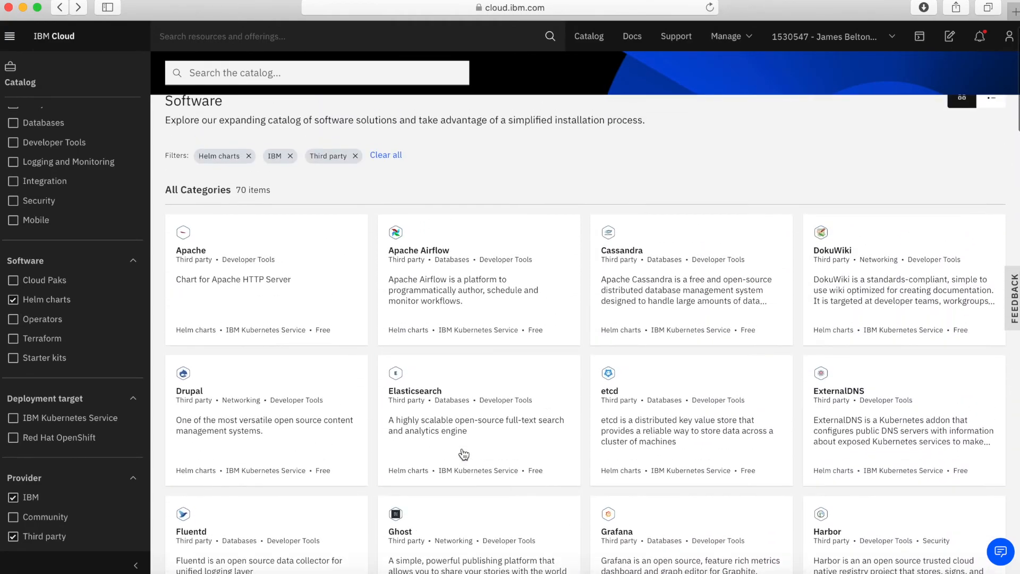
mouse_move(460, 500)
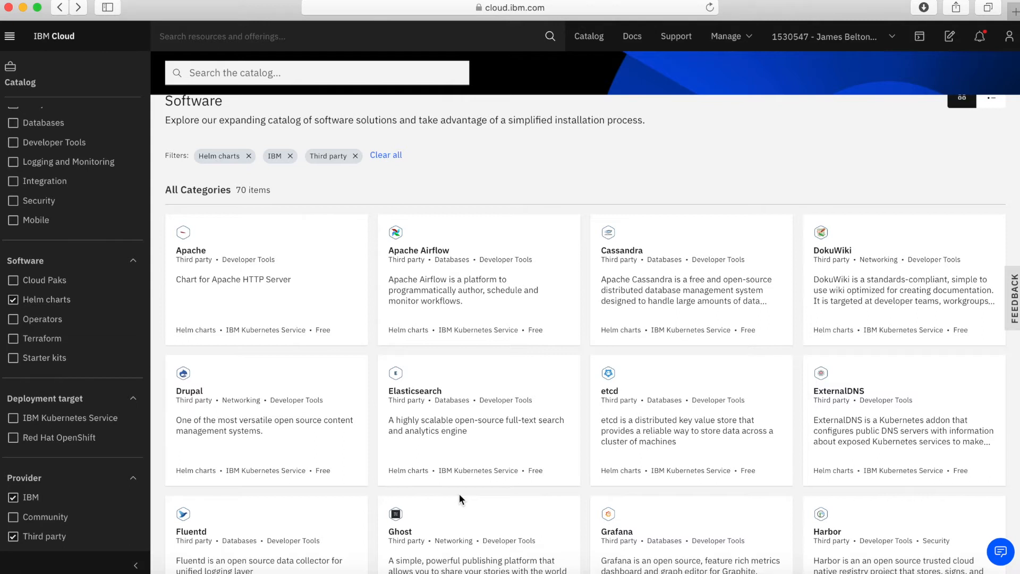
mouse_move(45, 328)
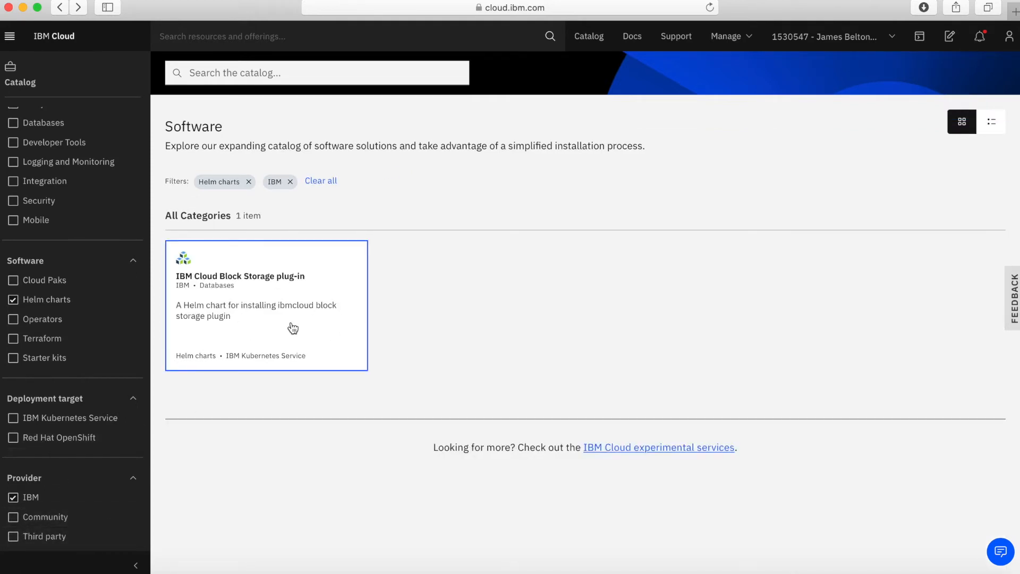
mouse_move(474, 395)
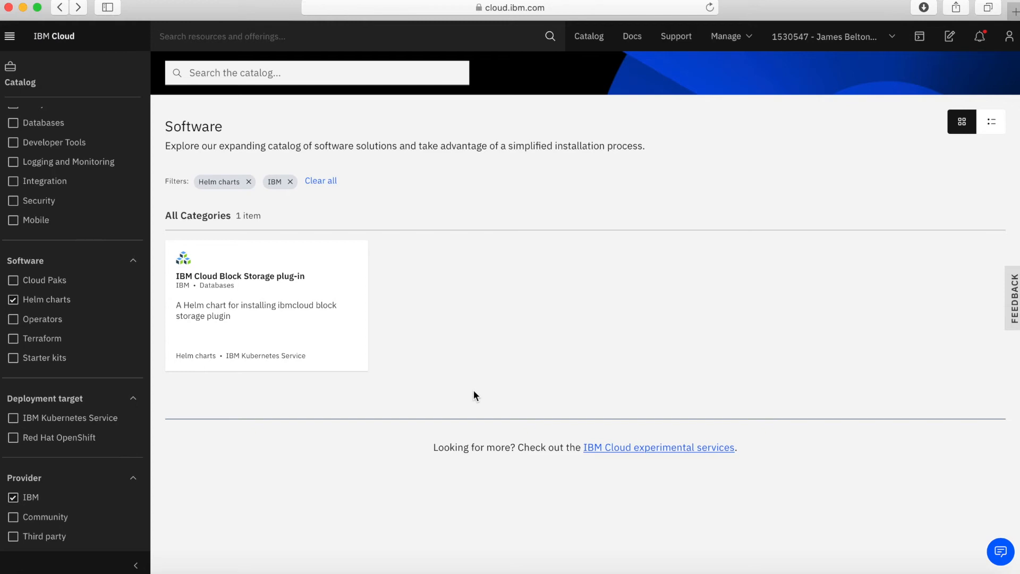
mouse_move(469, 437)
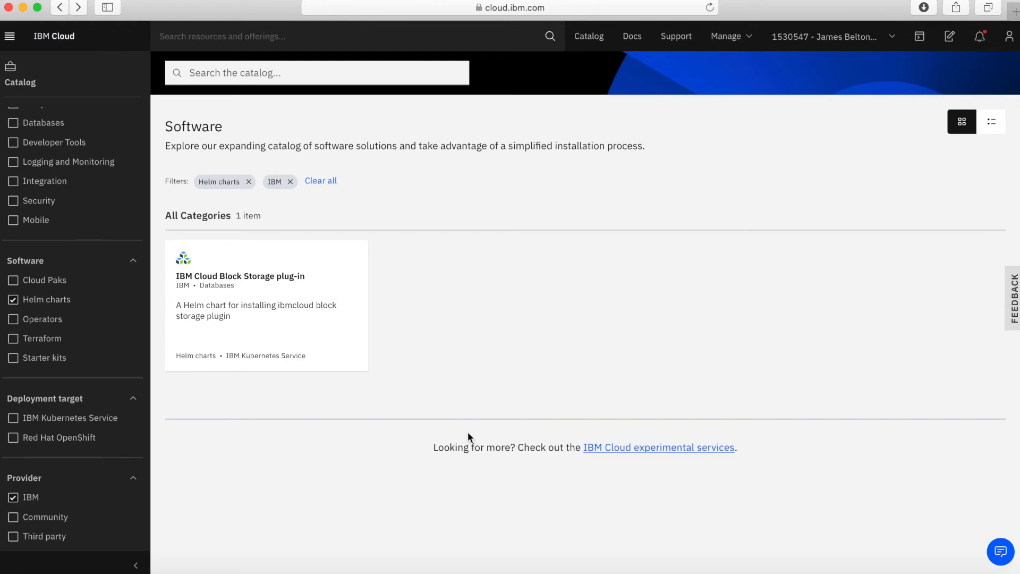
mouse_move(365, 473)
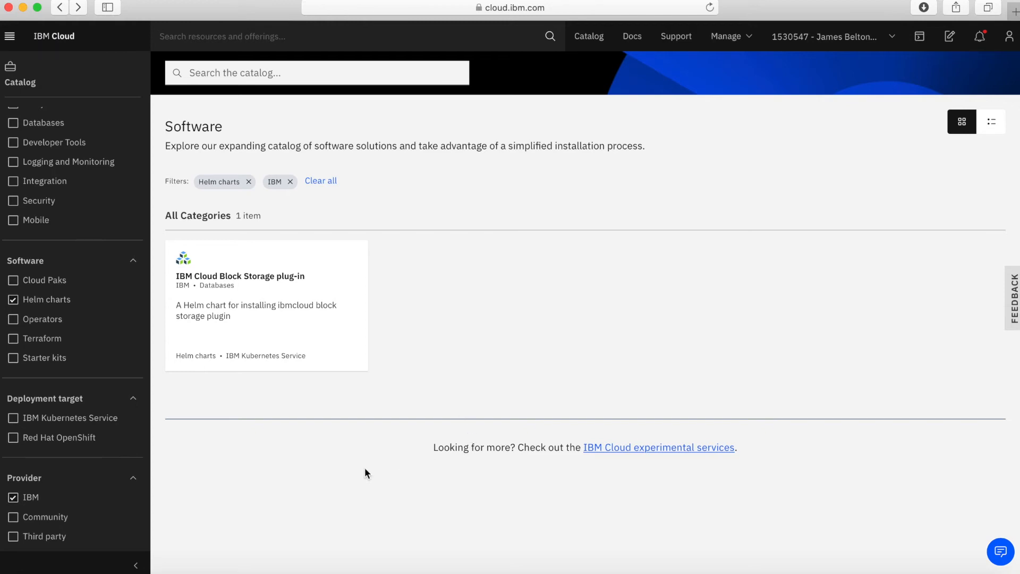
mouse_move(294, 485)
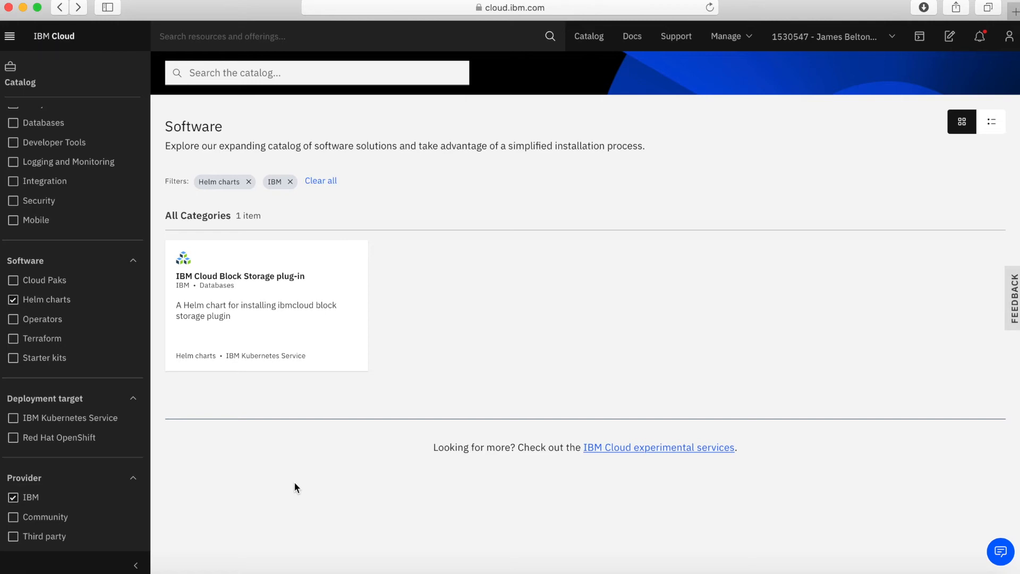
Swap the Helm charts filter for Operators, leaving only Mobile Foundation.
click(13, 319)
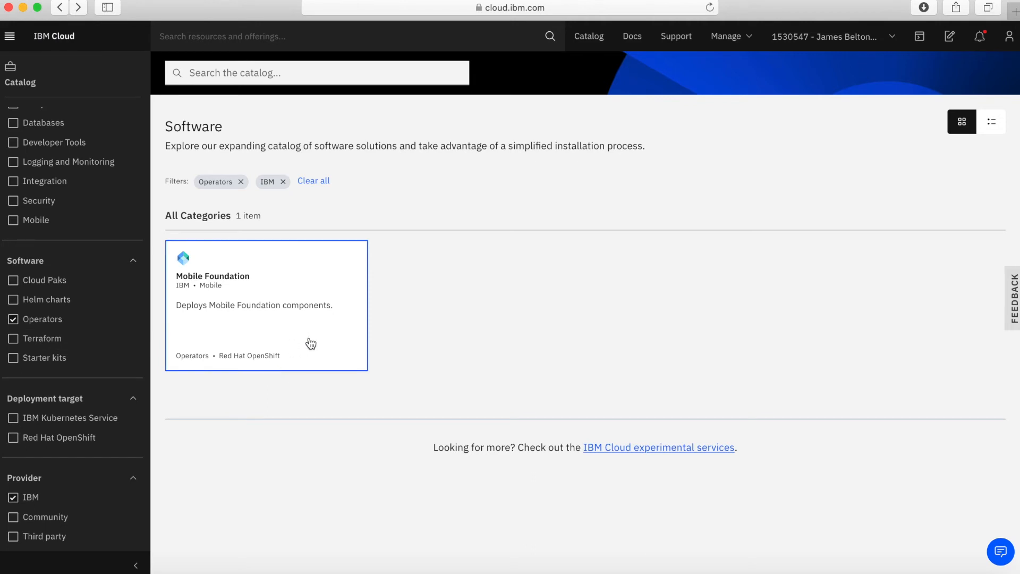
mouse_move(291, 335)
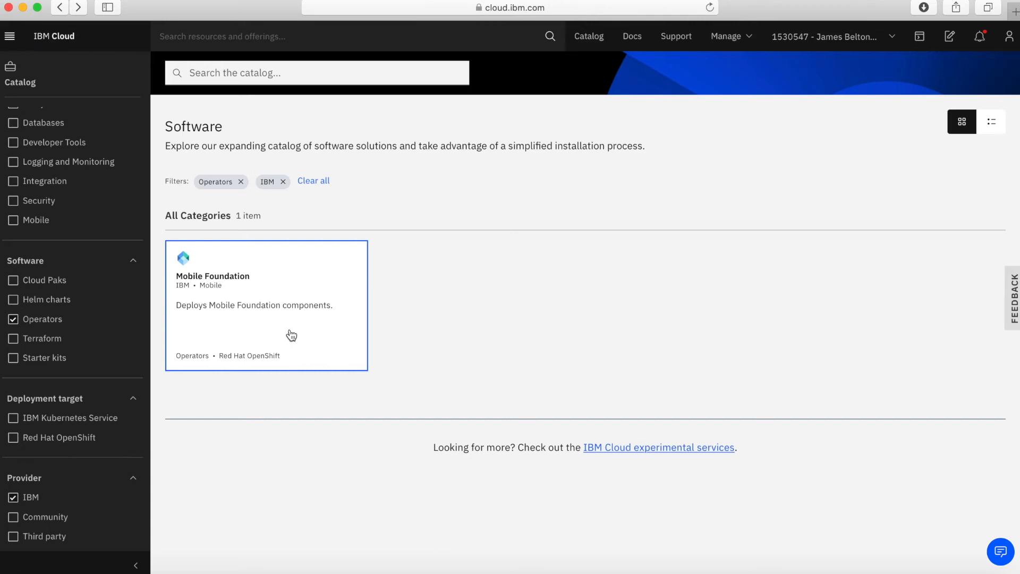
mouse_move(76, 260)
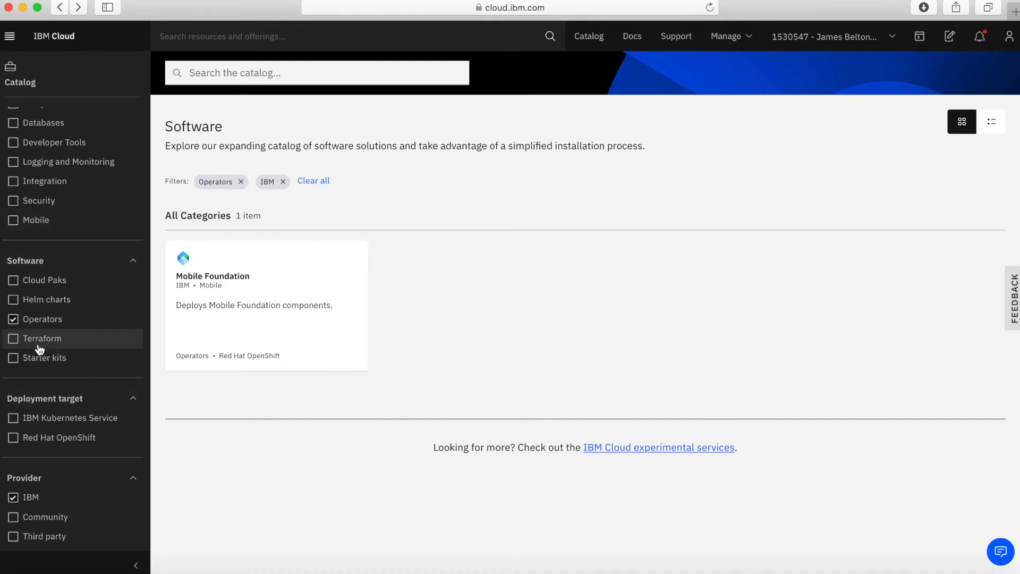
Switch the software type to Terraform and add the Community provider filter.
click(44, 338)
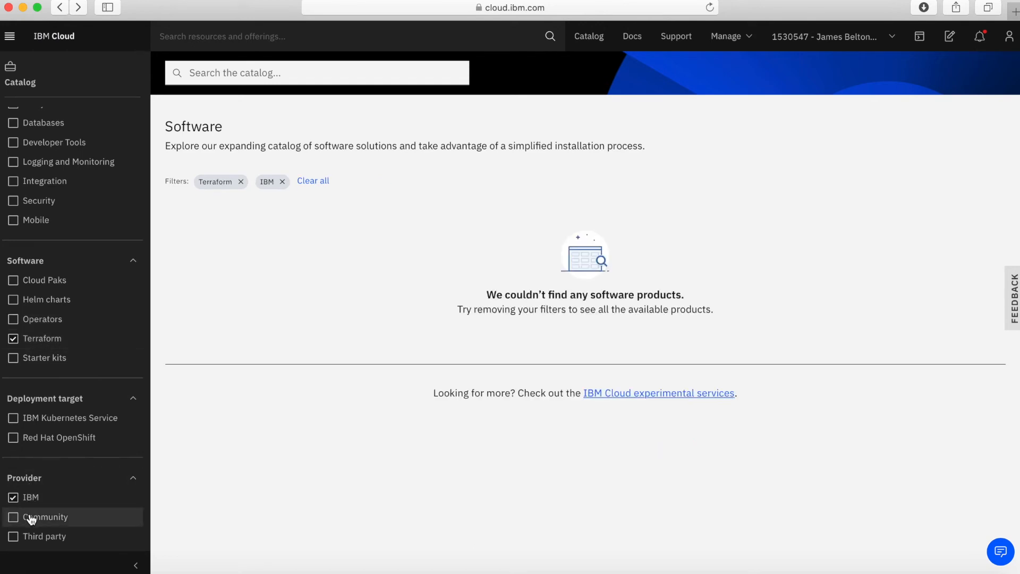
click(13, 516)
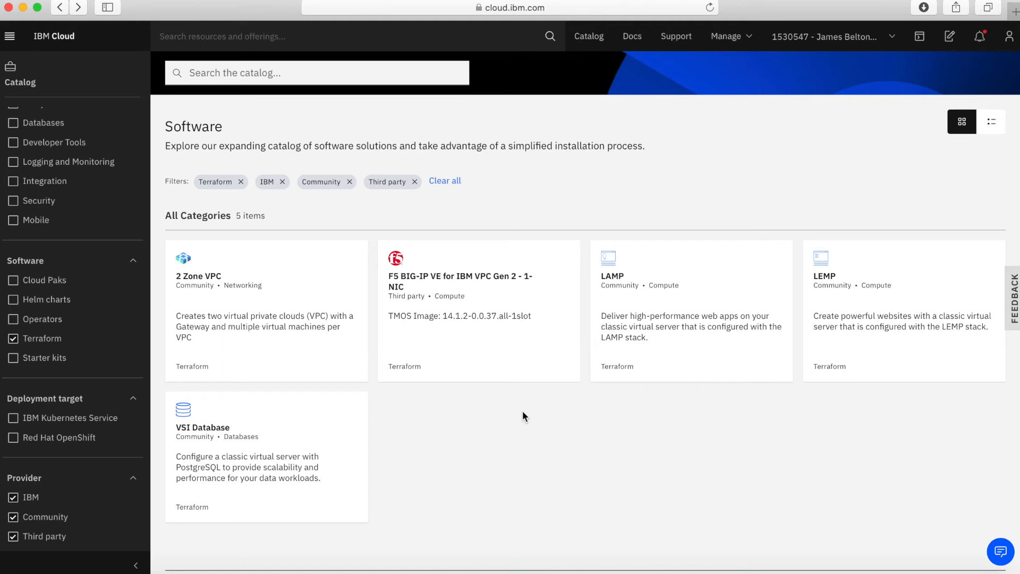
mouse_move(801, 438)
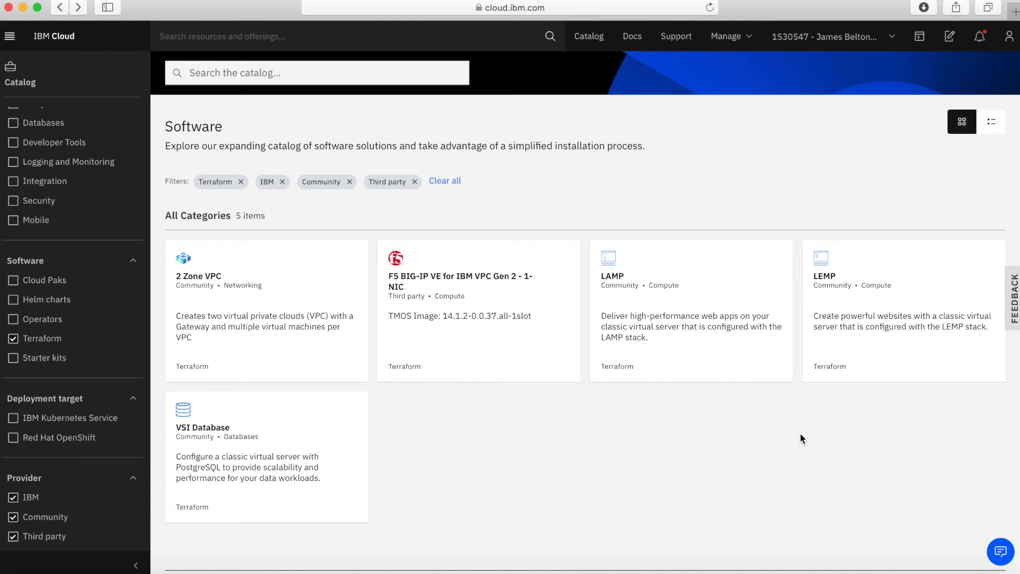
mouse_move(690, 333)
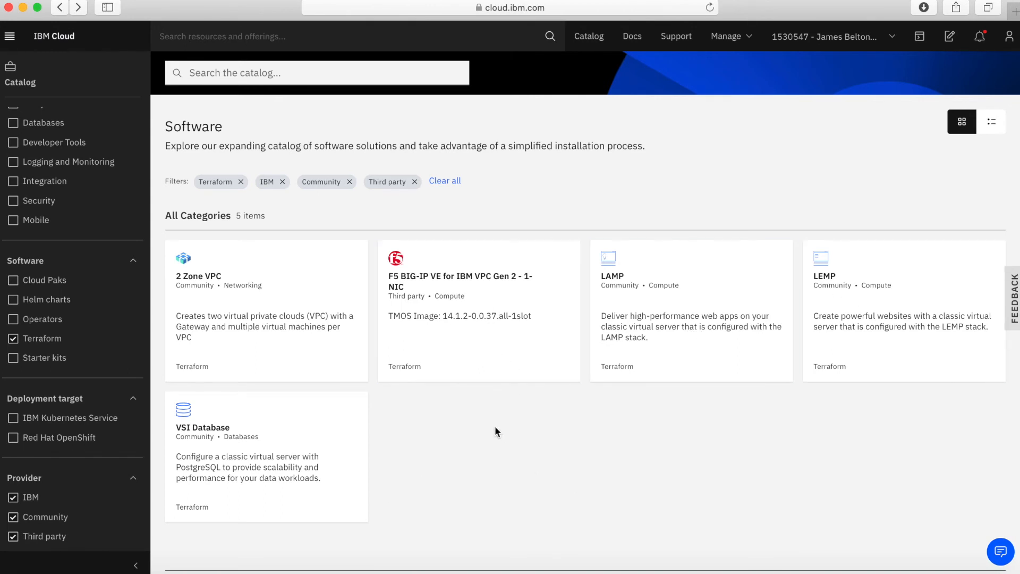
mouse_move(492, 428)
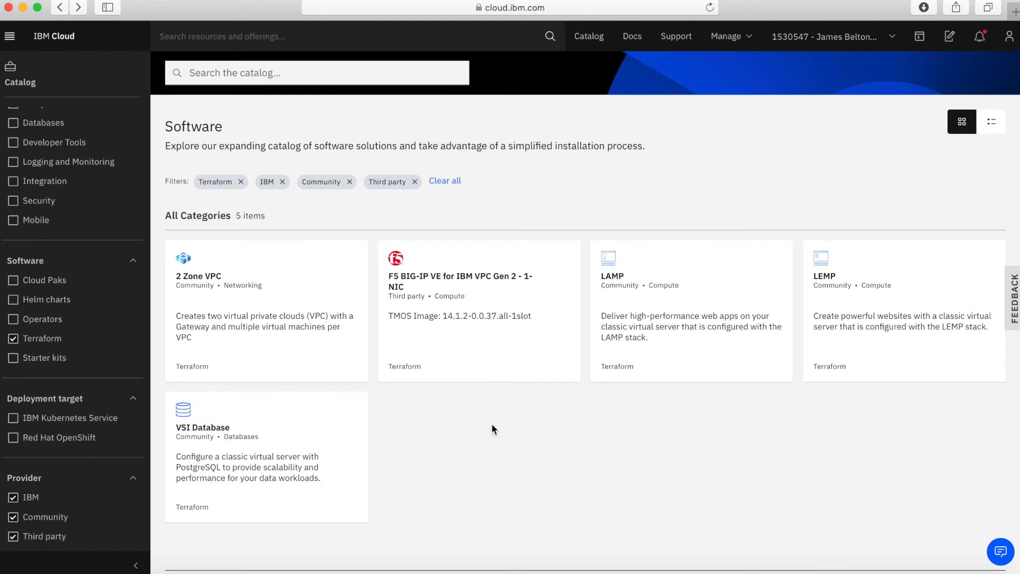
mouse_move(81, 357)
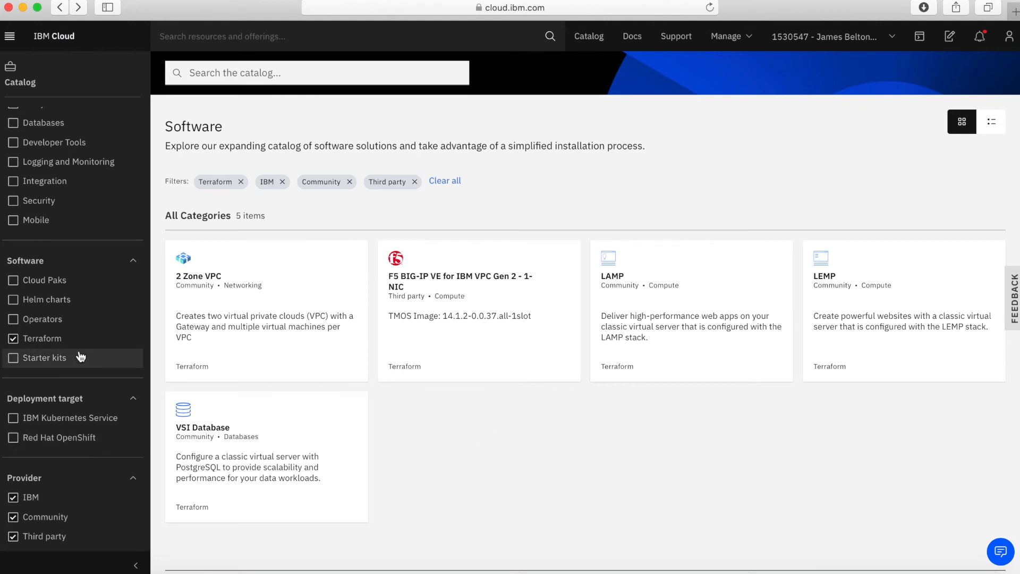
mouse_move(75, 362)
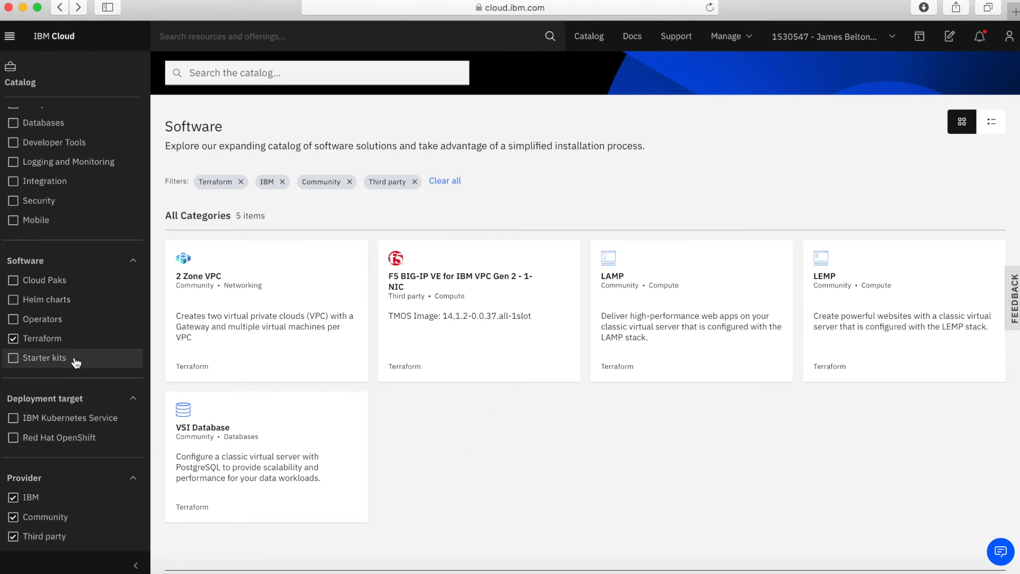
Switch the software type to Starter kits and browse the 12 IBM and Community kits.
click(13, 358)
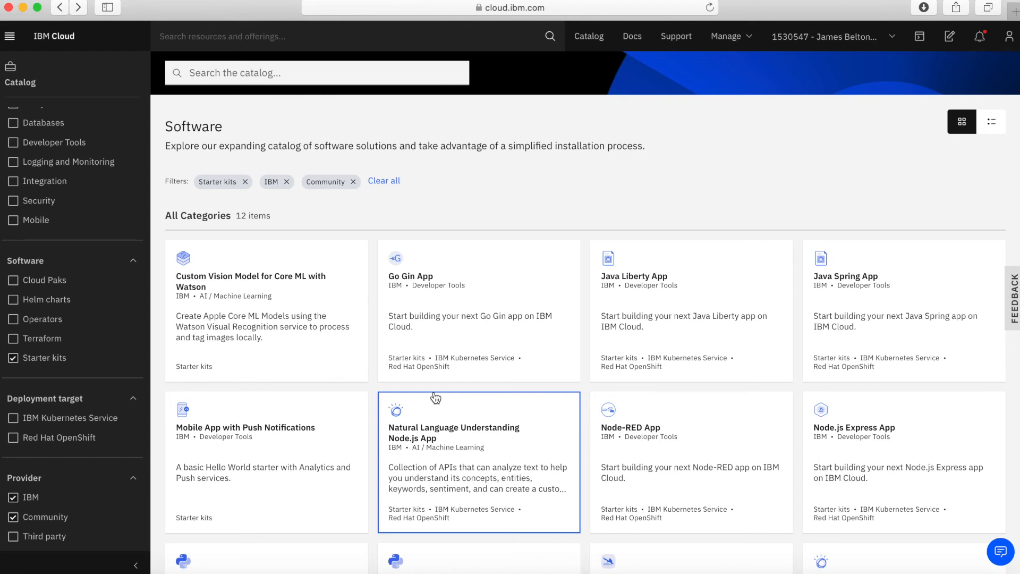
scroll(down, 3)
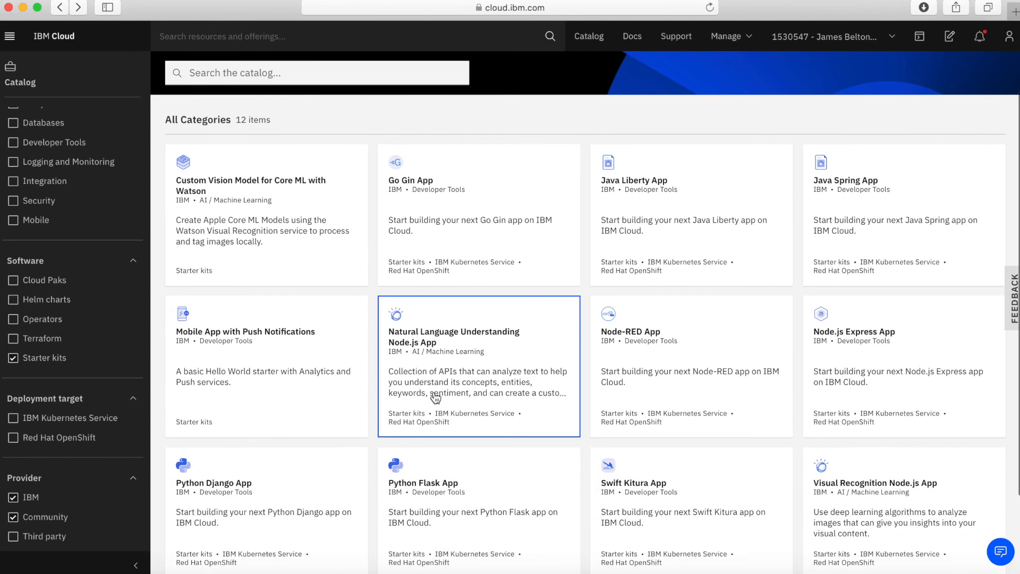
mouse_move(631, 320)
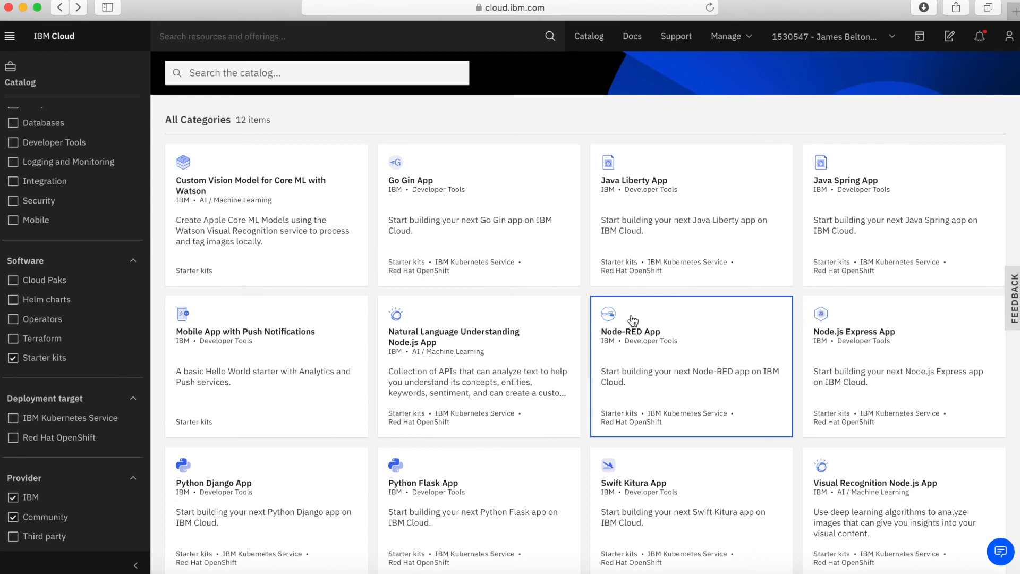
mouse_move(476, 278)
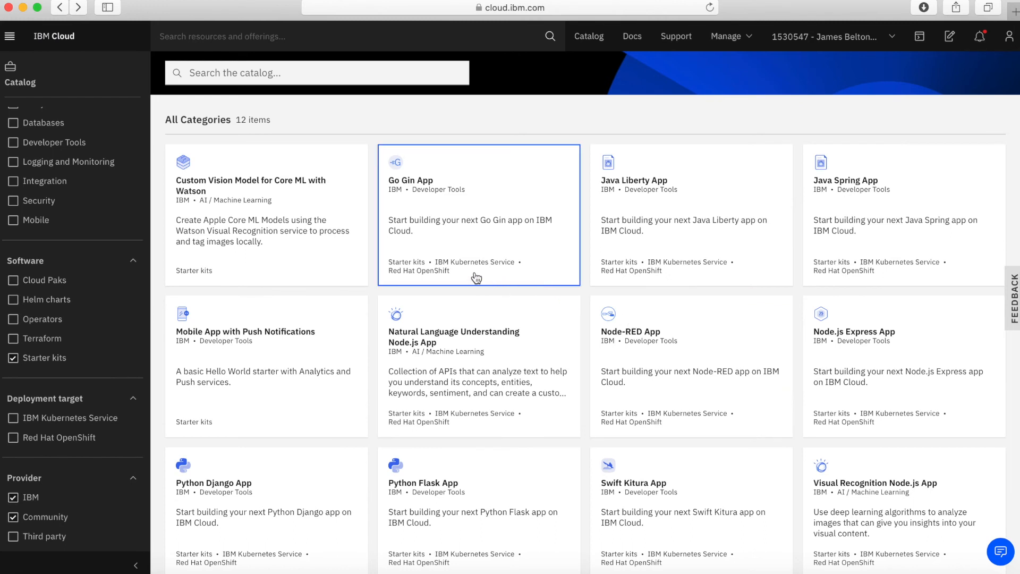
mouse_move(434, 375)
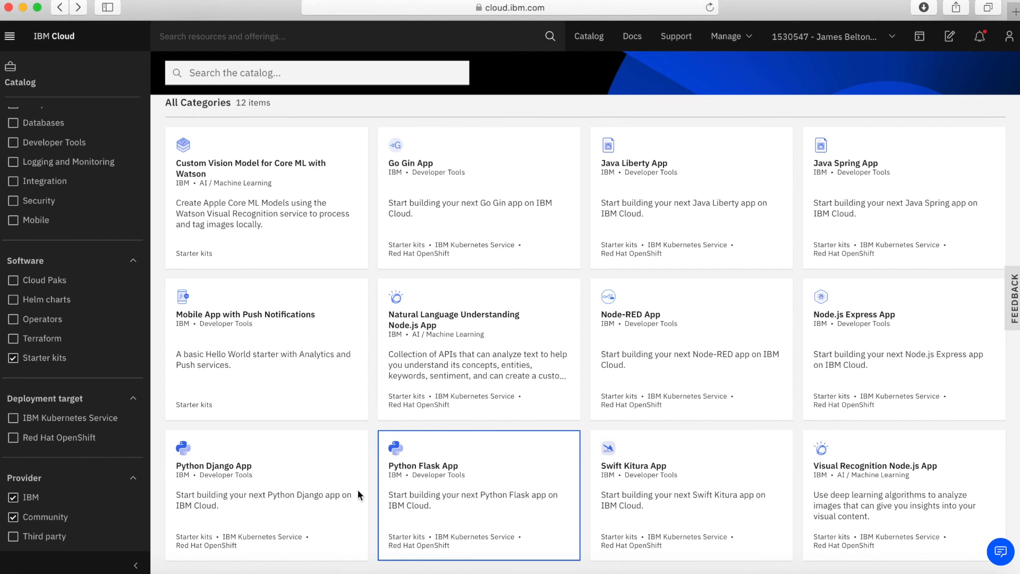
mouse_move(541, 480)
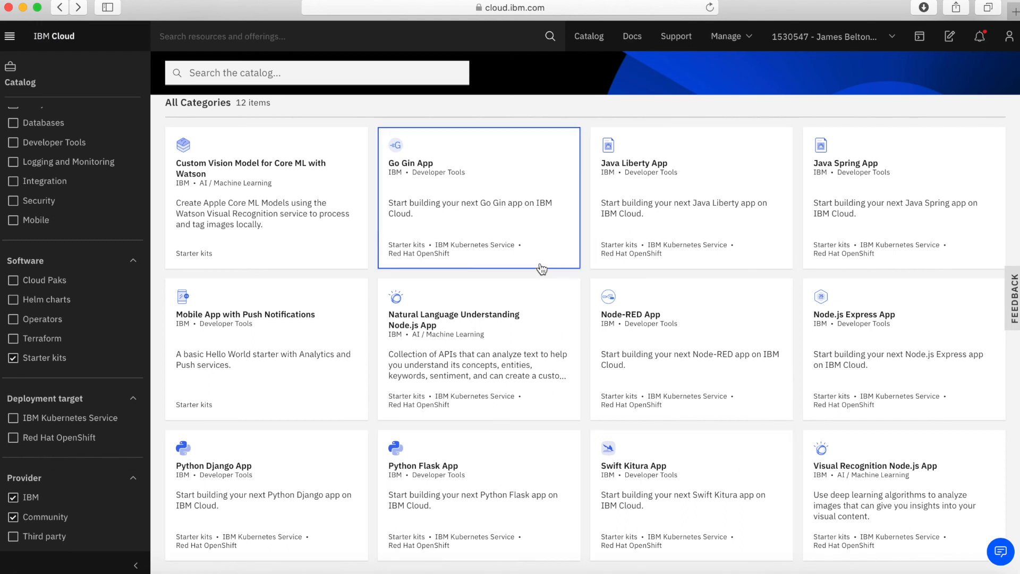
mouse_move(493, 324)
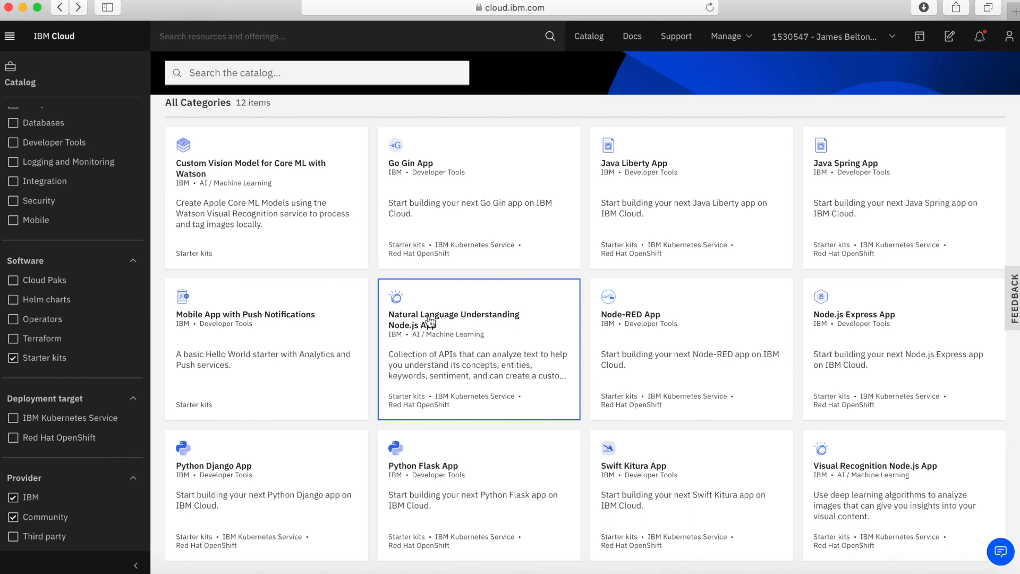
mouse_move(468, 330)
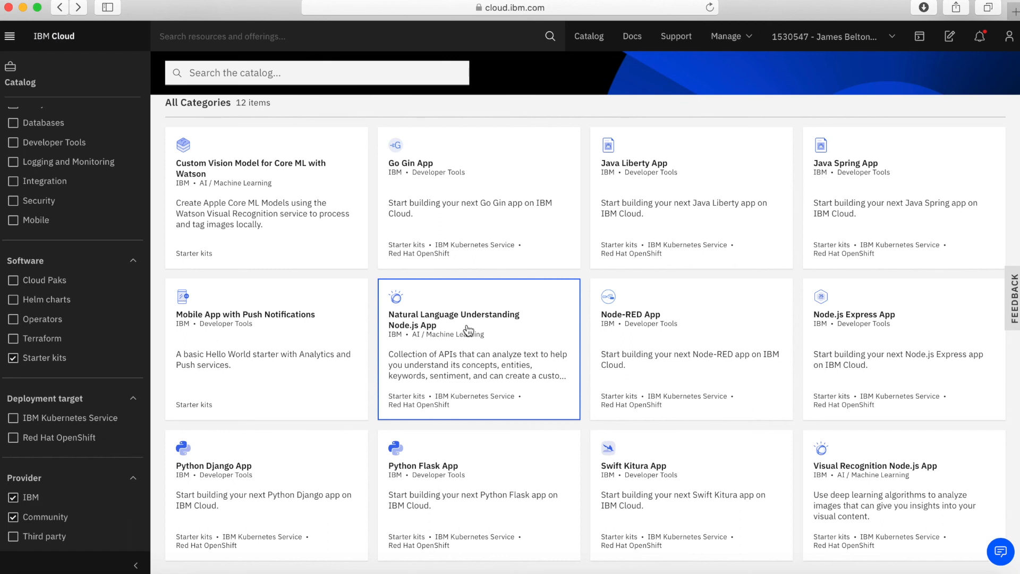
mouse_move(585, 336)
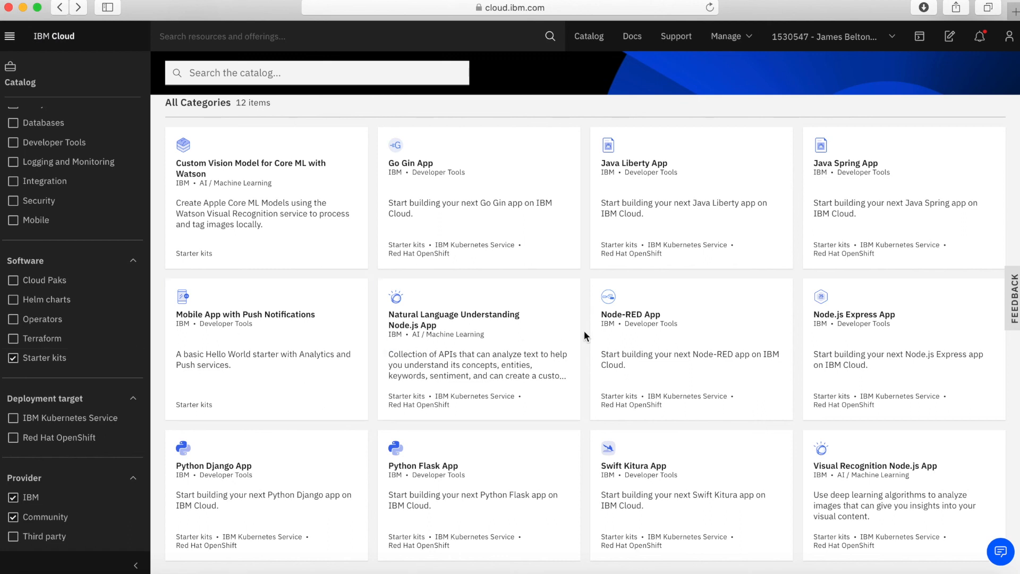
mouse_move(578, 335)
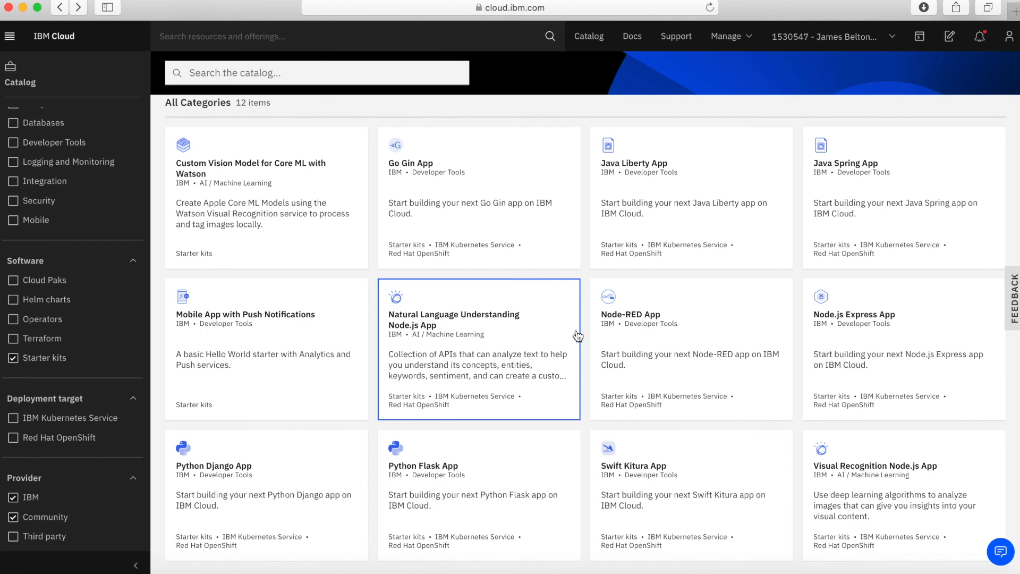